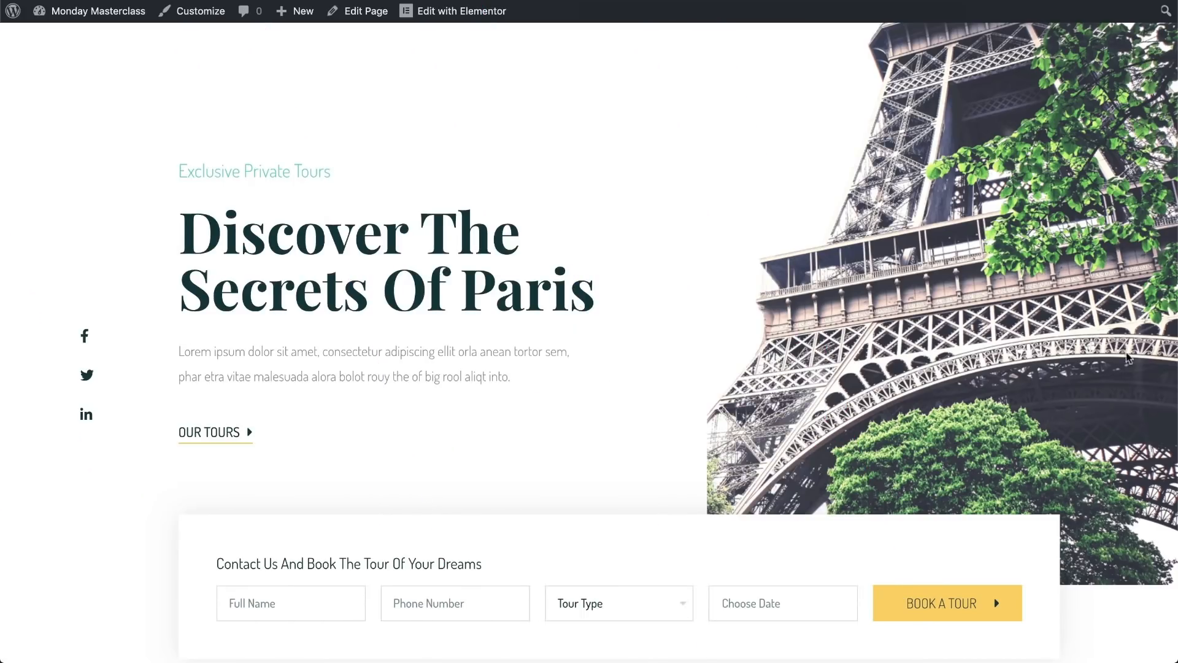
- Scroll down the blog page past the stories section toward the photo gallery
scroll(down, 3)
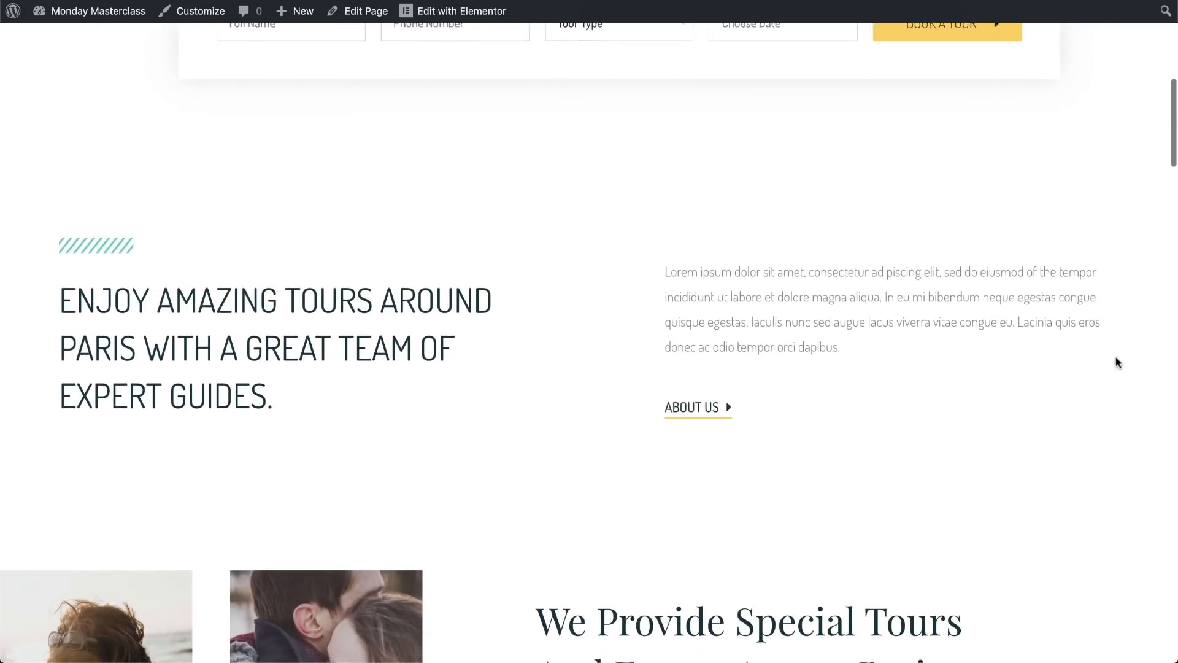
scroll(down, 3)
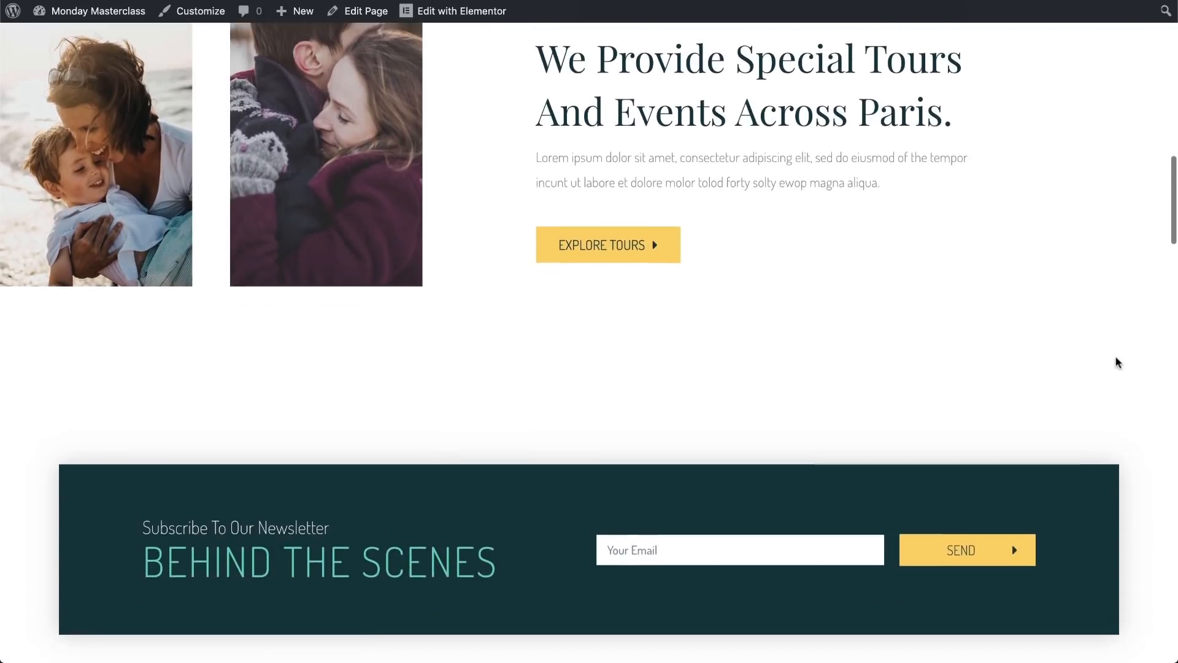
scroll(down, 3)
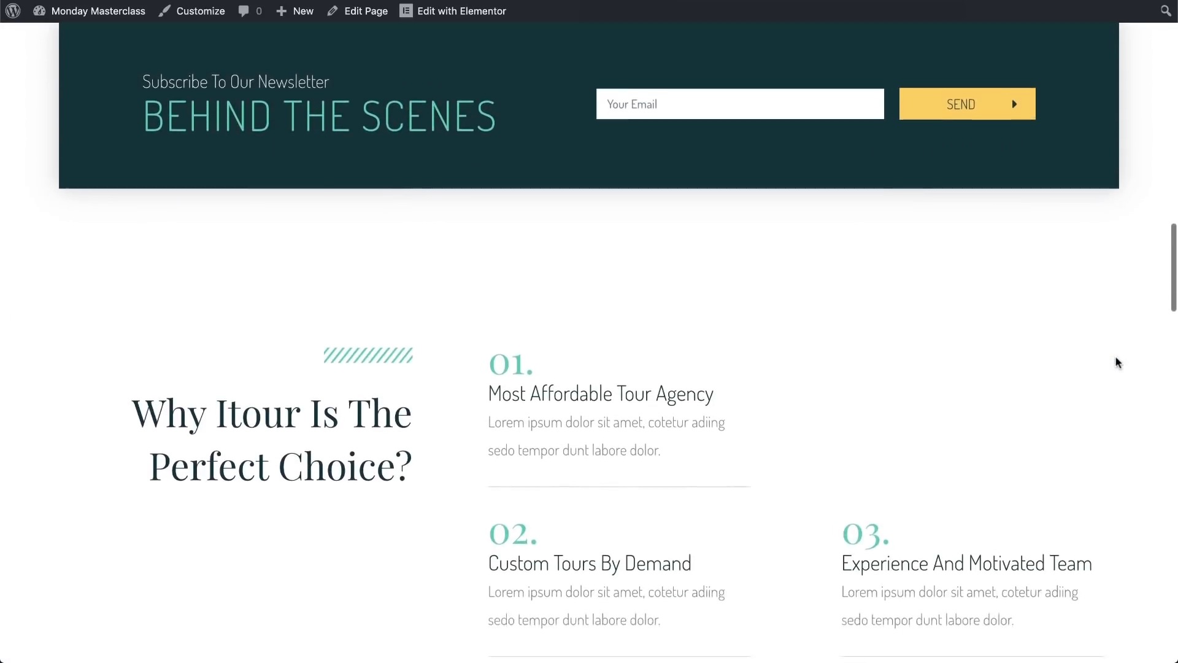
scroll(down, 3)
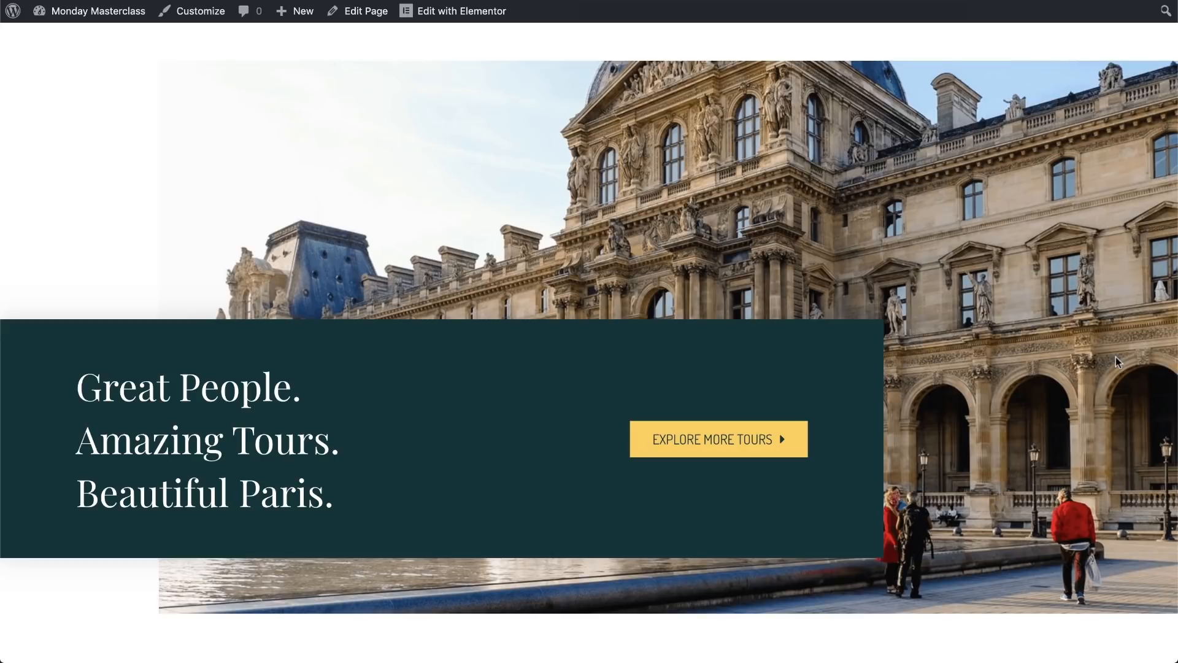
scroll(down, 3)
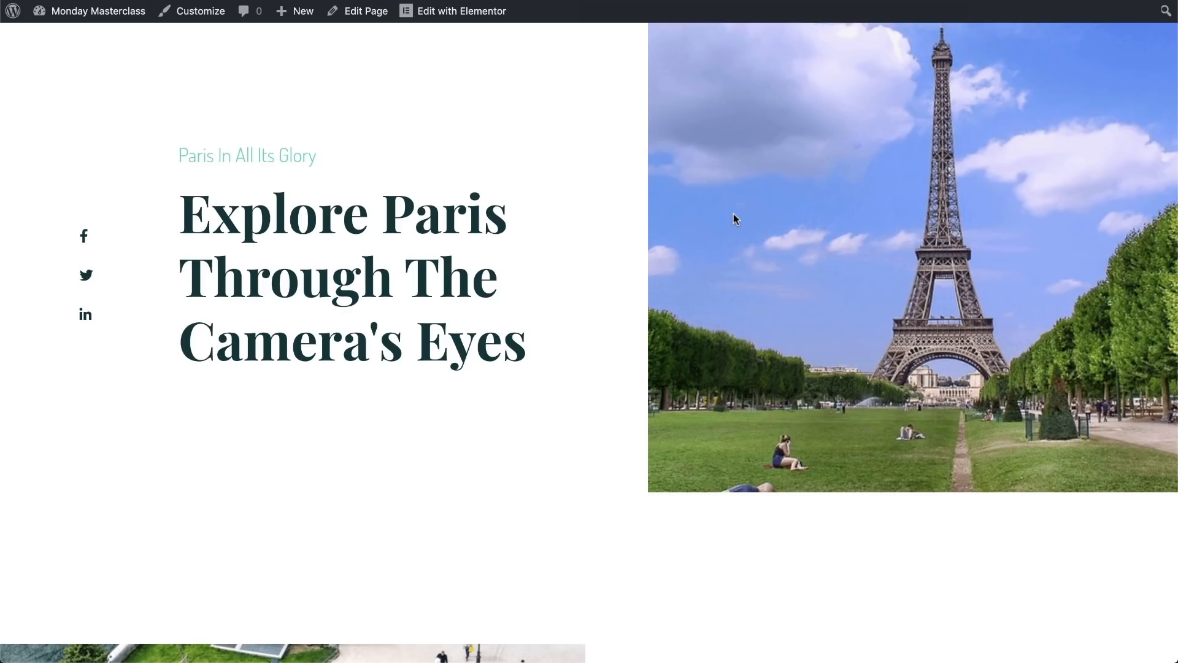
scroll(down, 3)
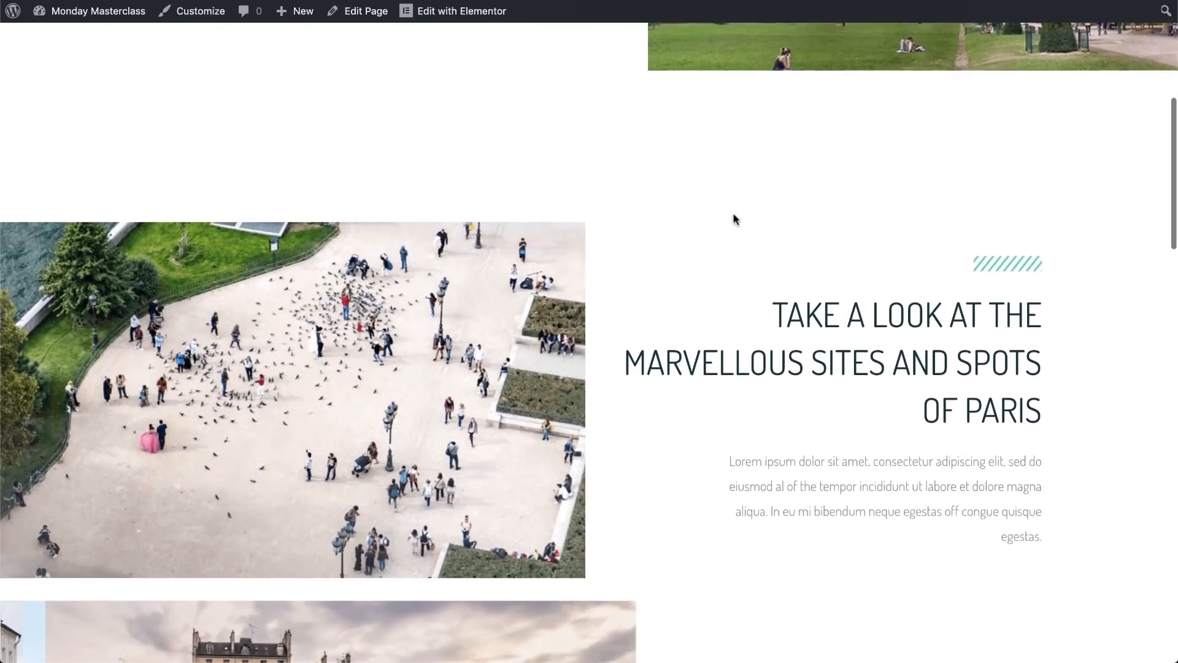
scroll(down, 3)
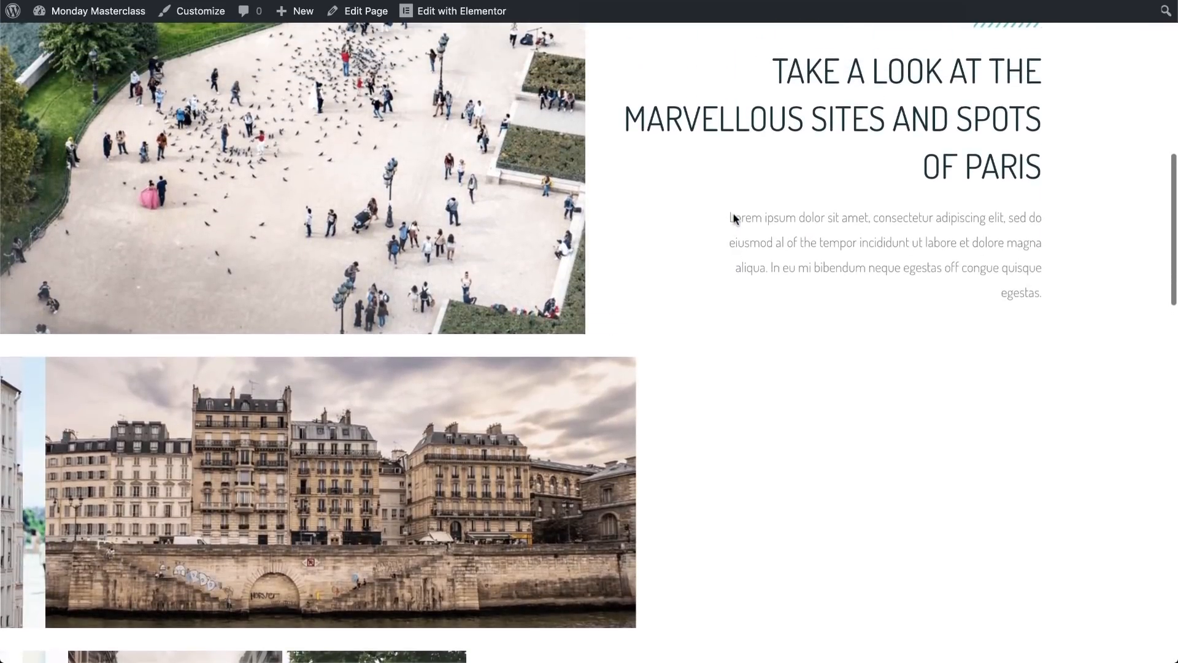
- Enlarge the riverside buildings photo, step through the next two gallery photos, then close the lightbox
click(340, 491)
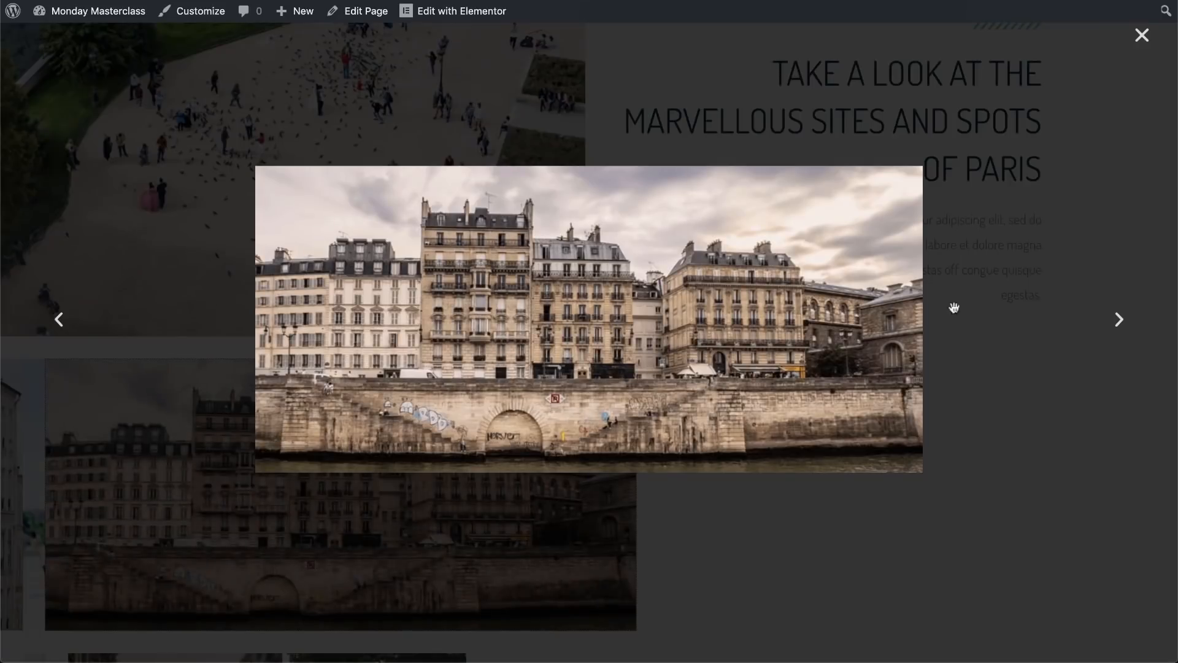
click(1120, 319)
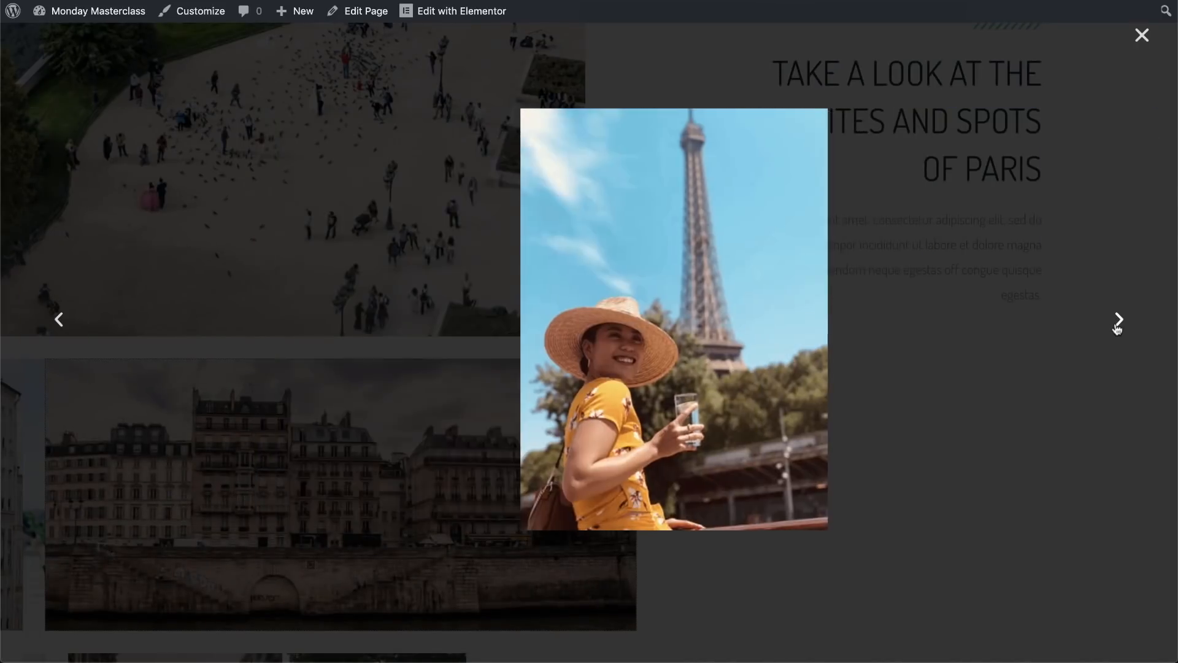
click(1118, 319)
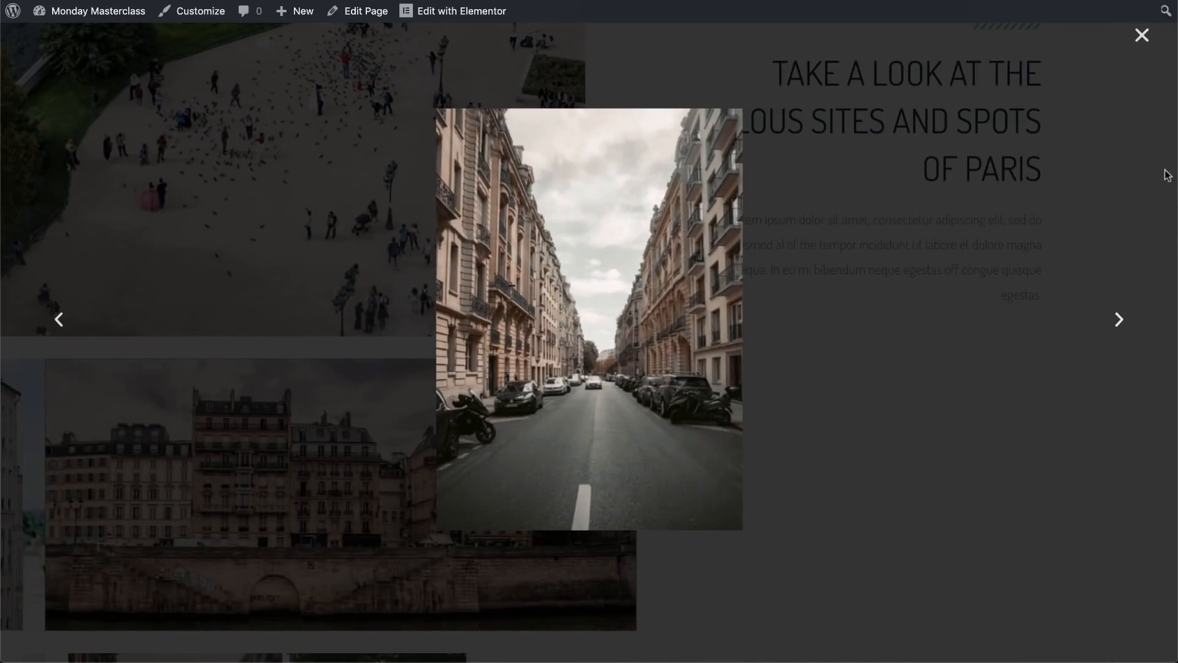
click(1141, 34)
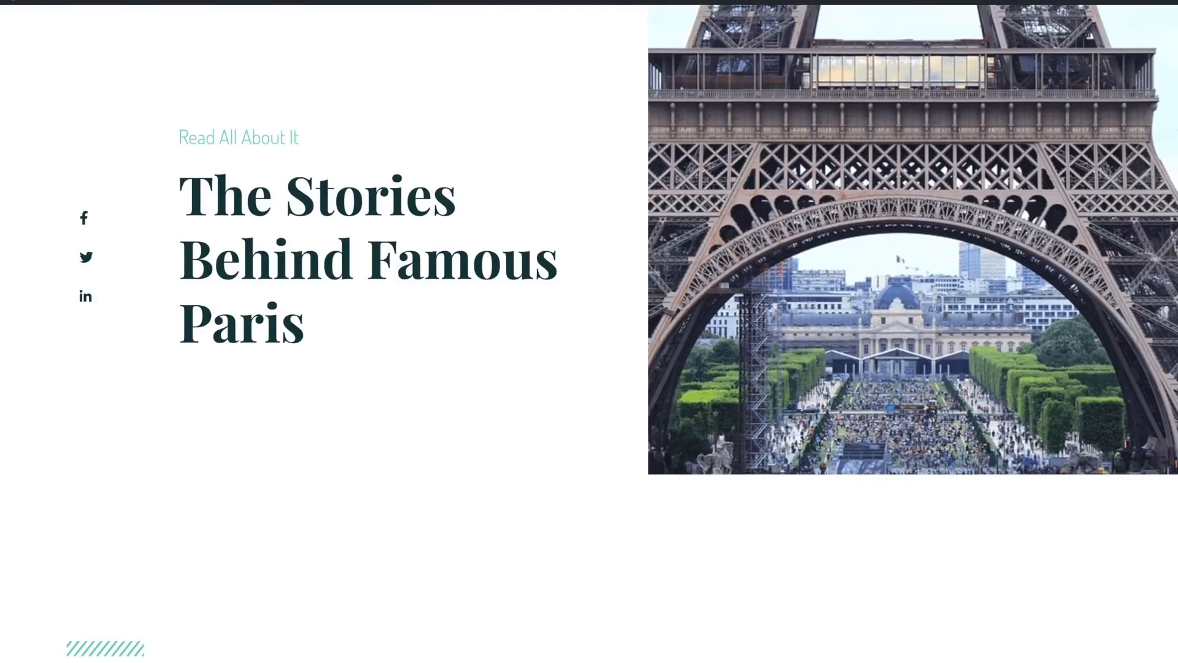
- Continue scrolling down to the adventures intro and winter travel post cards
scroll(down, 3)
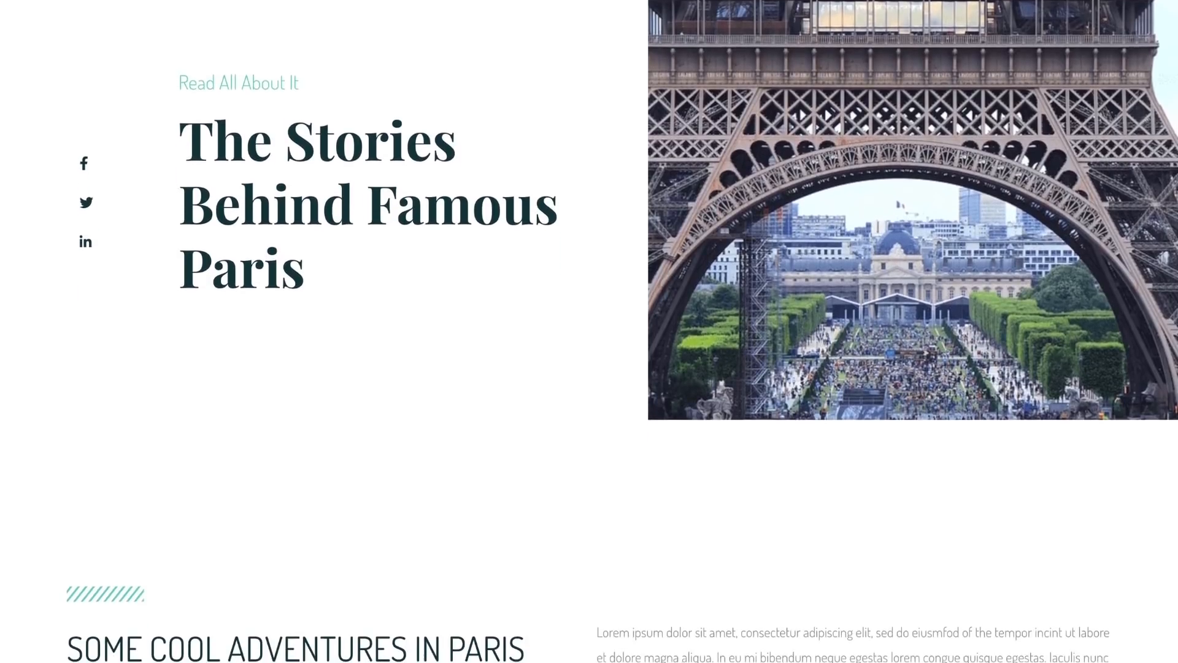
scroll(down, 3)
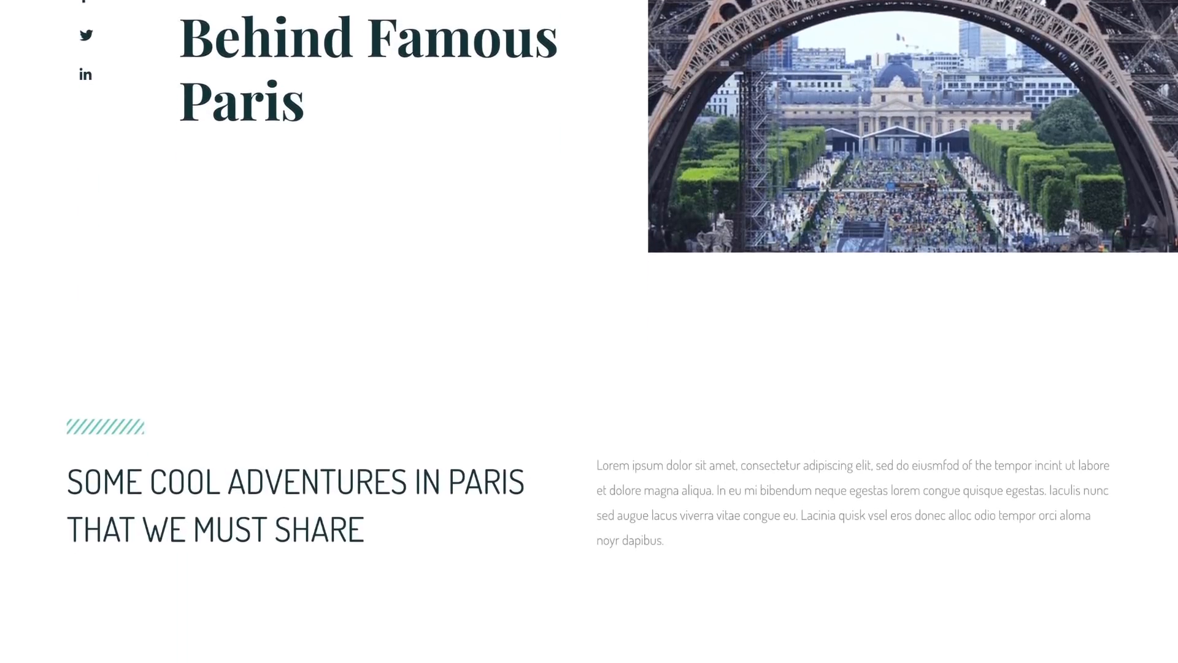
scroll(down, 3)
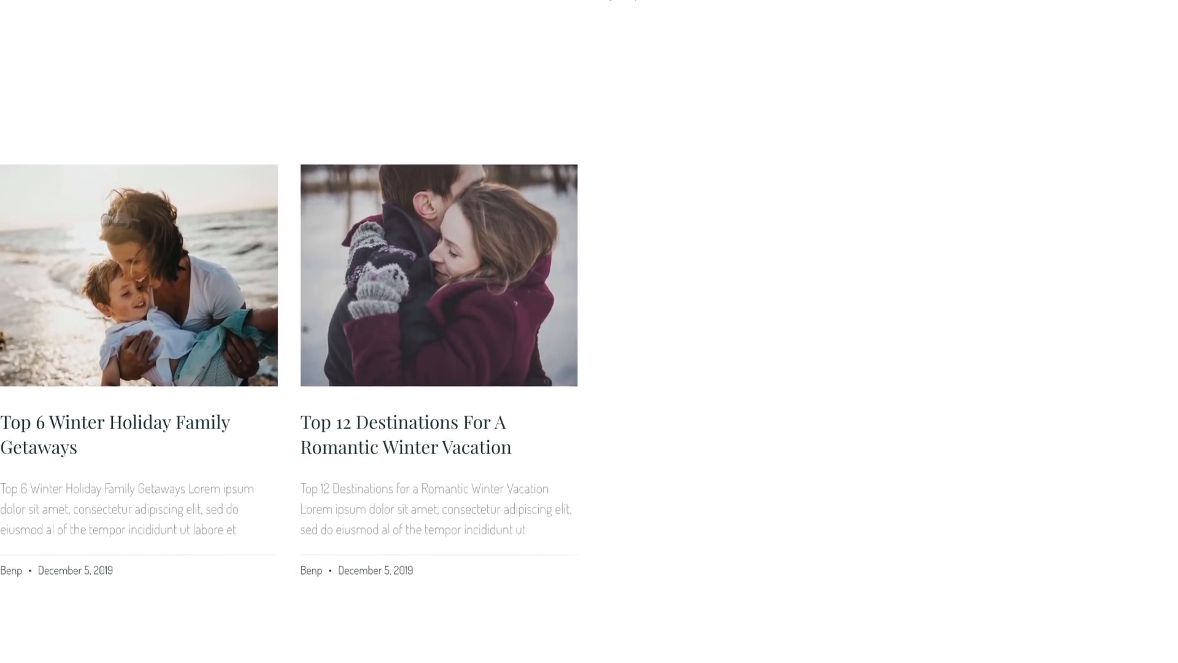
scroll(down, 3)
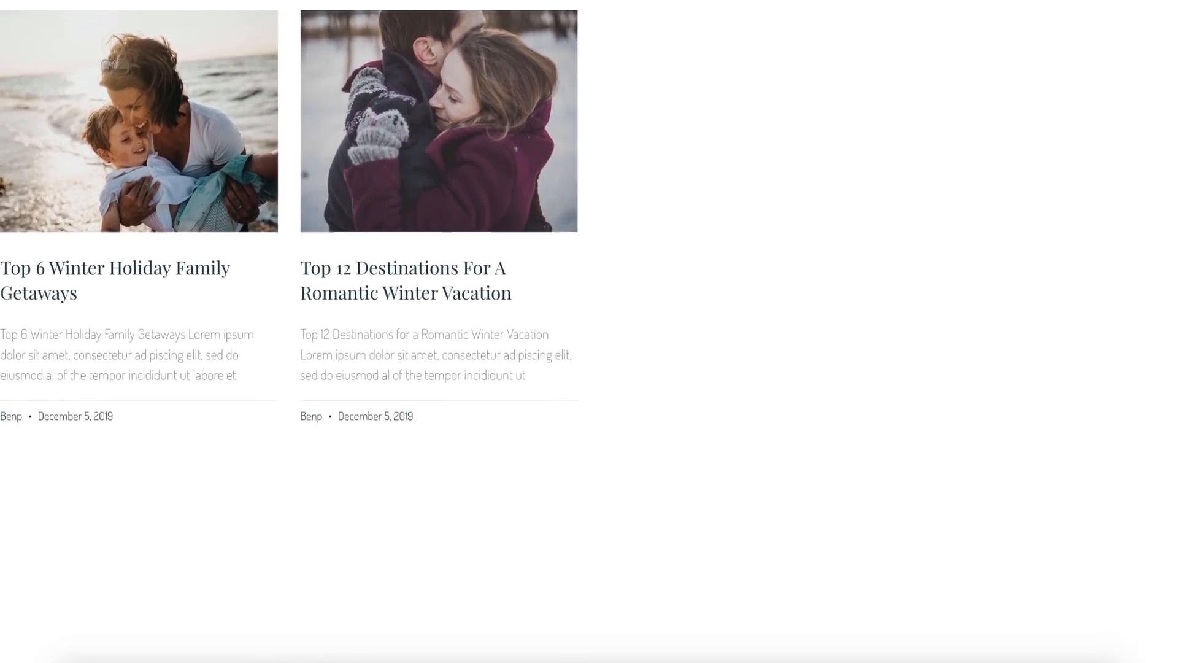
scroll(down, 3)
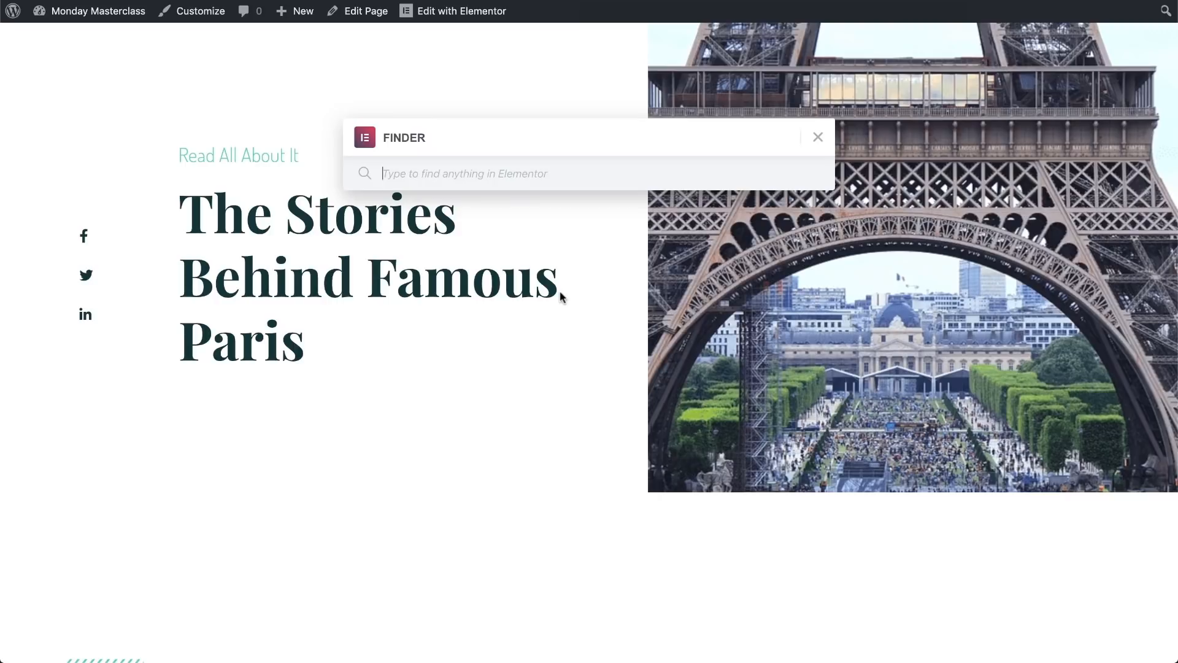
- Find 'theme' in the Elementor Finder and go to the Theme Builder
text(theme bui)
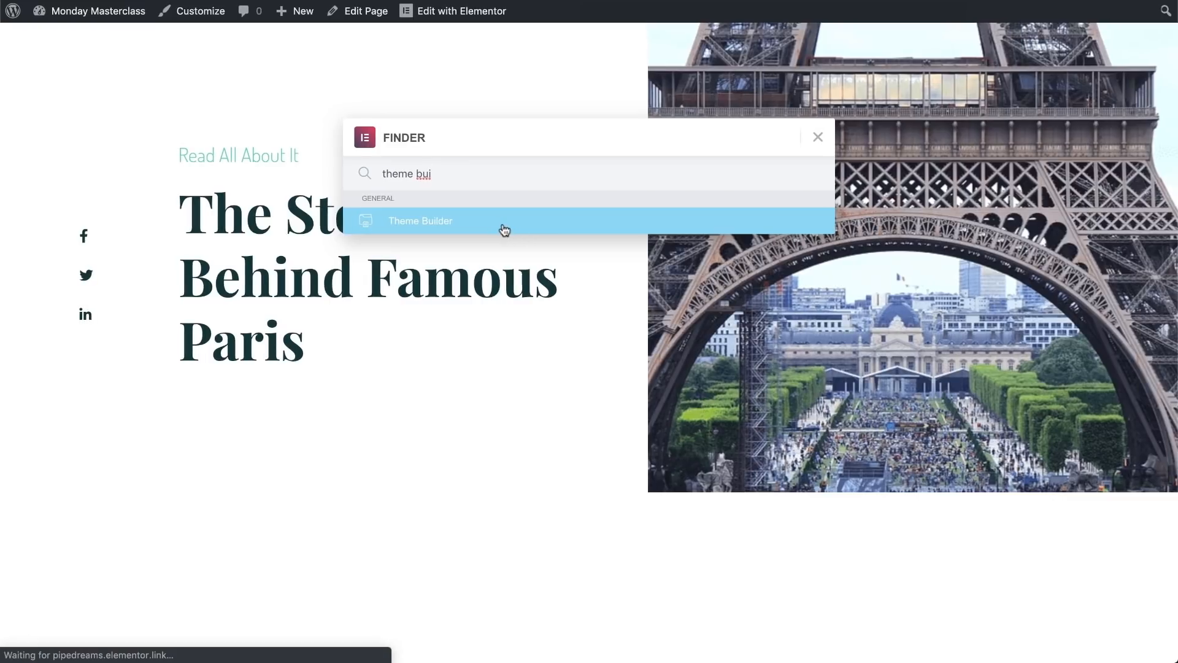
click(420, 221)
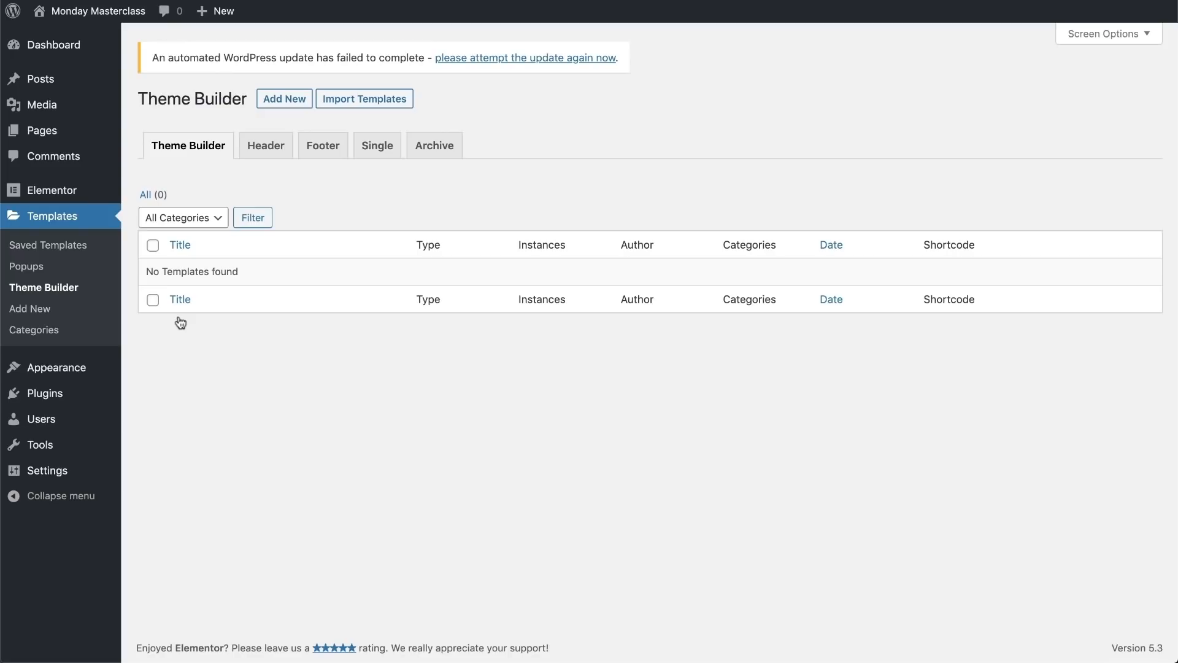
mouse_move(283, 89)
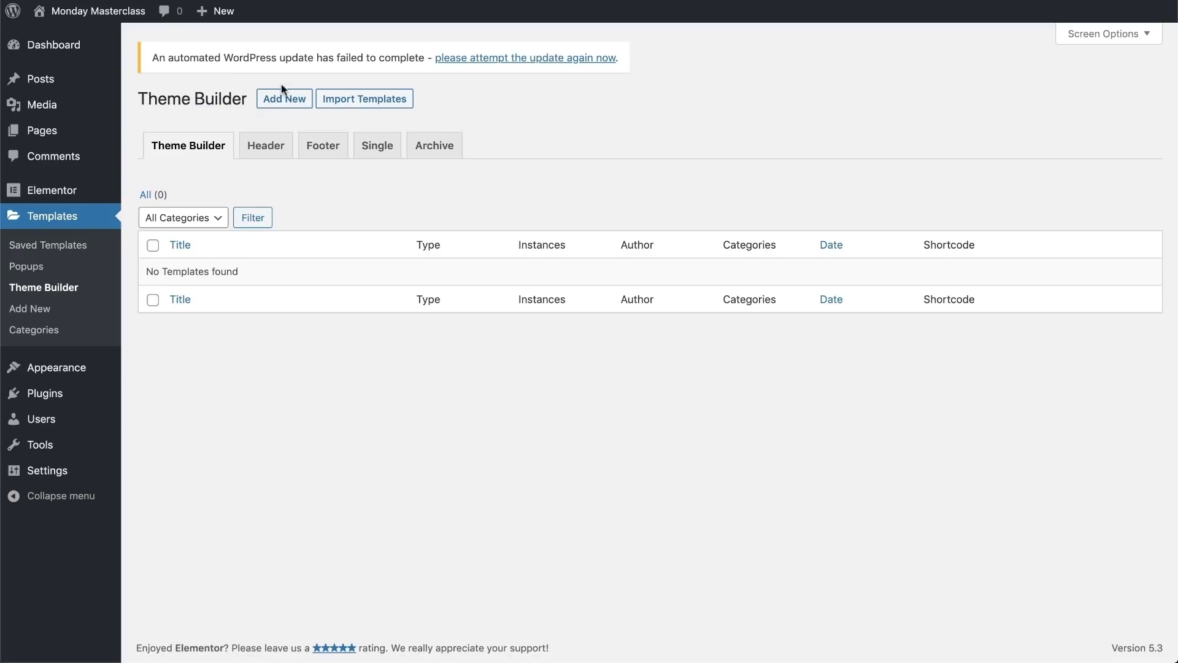
- Add a new Header-type template named Header_Travel and create it
click(284, 98)
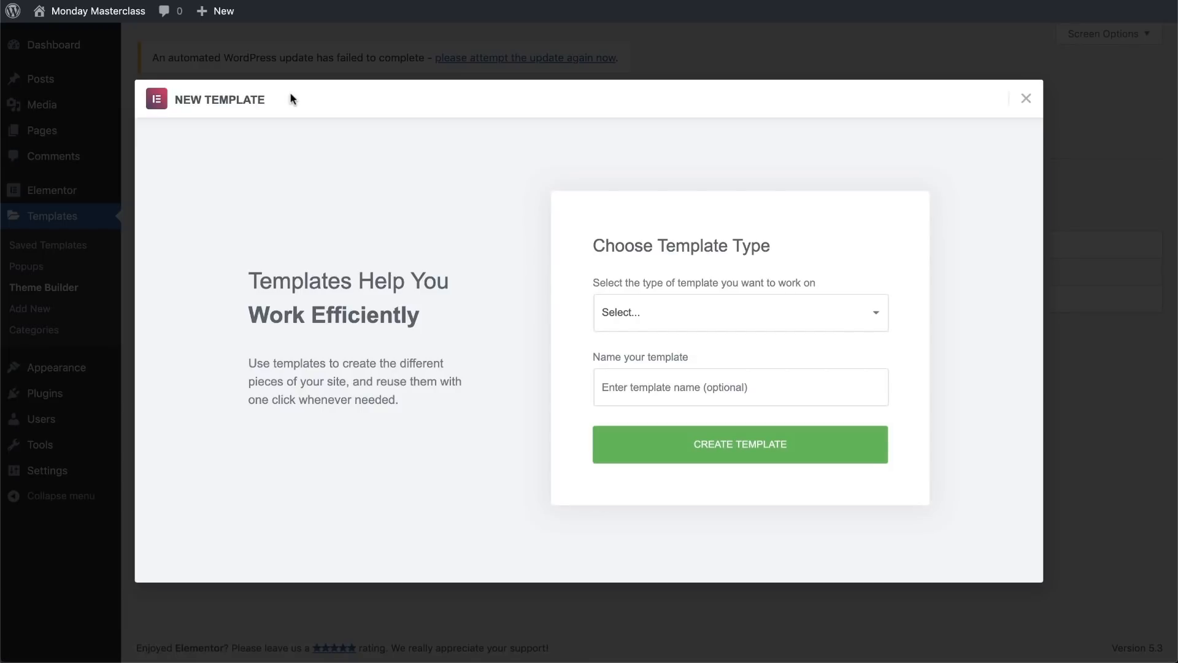
click(741, 313)
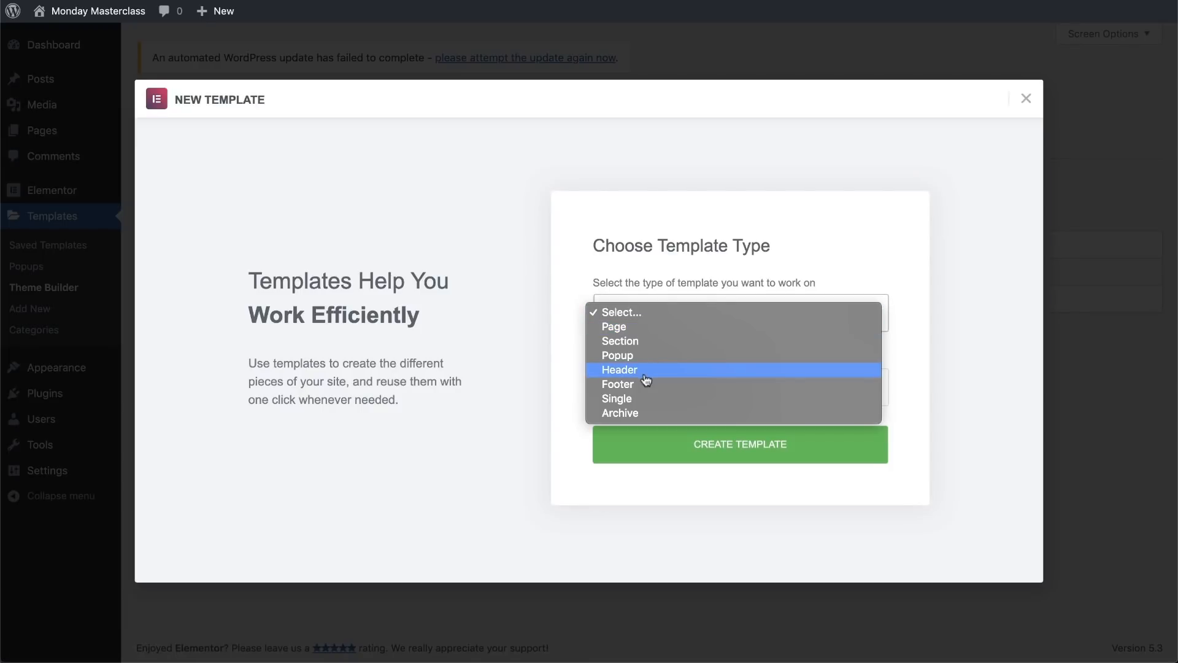
click(619, 369)
text(Header_Travel)
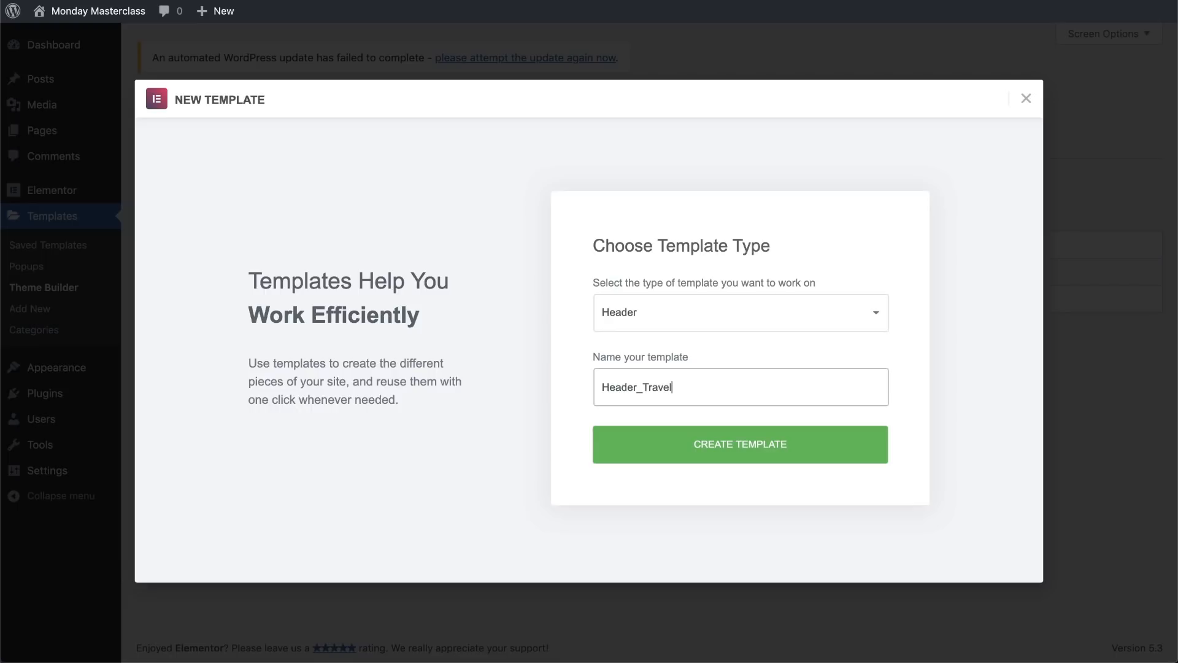
click(740, 445)
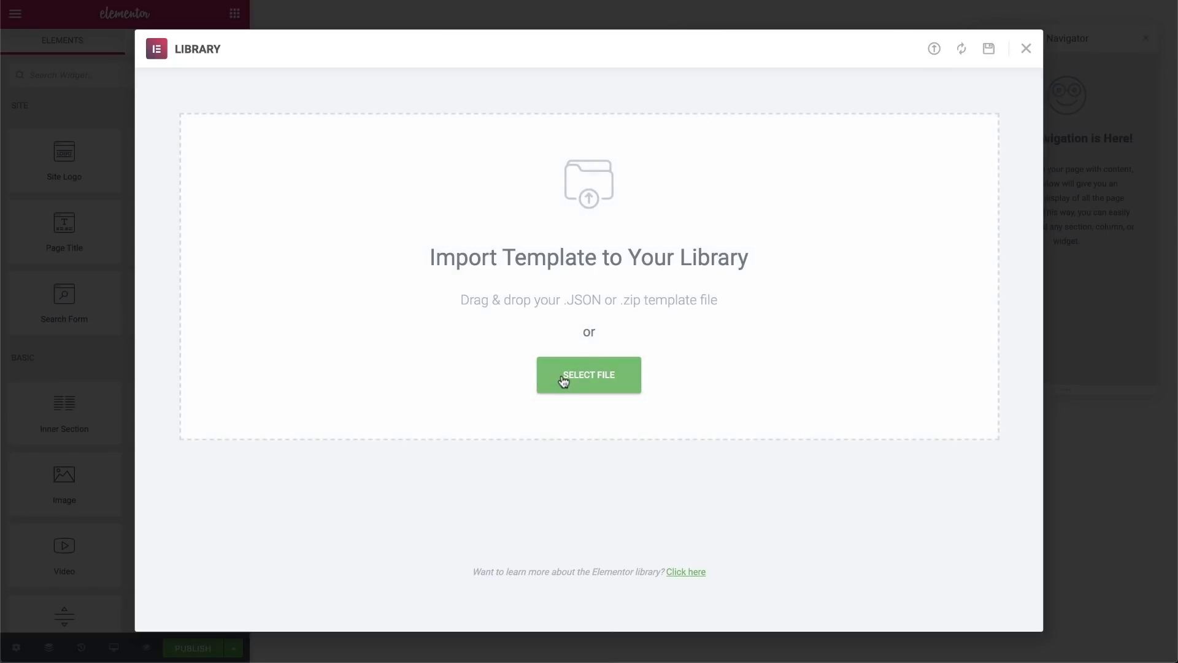
- Import the saved header JSON file and insert that Header template into the page
click(589, 376)
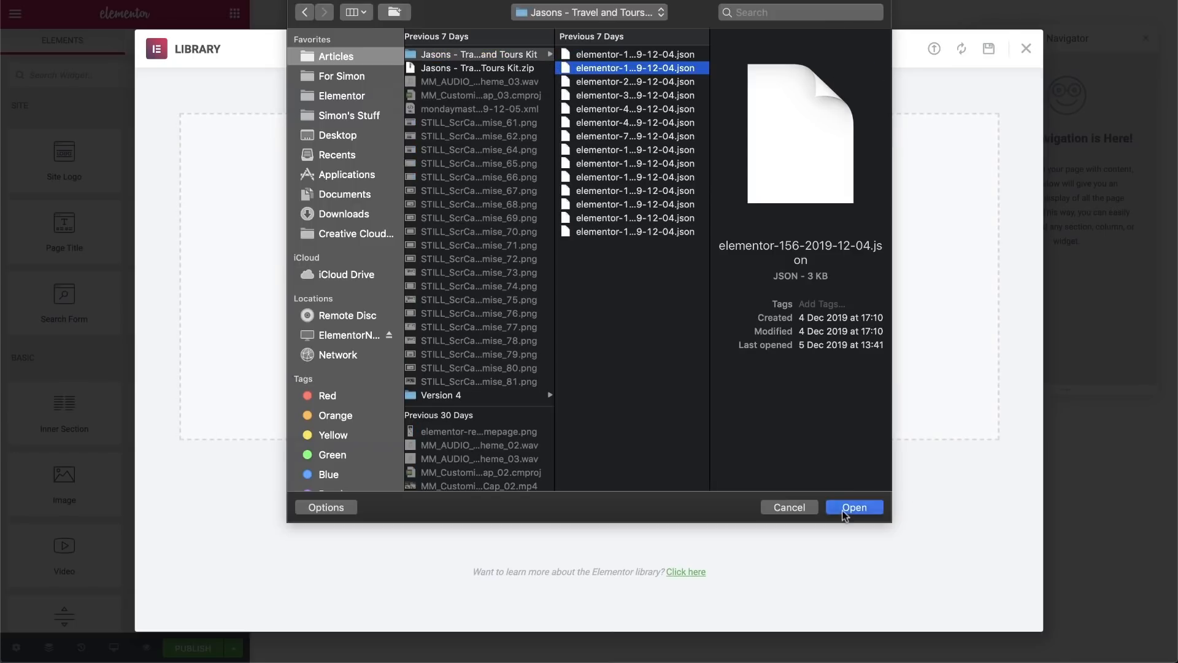
click(854, 507)
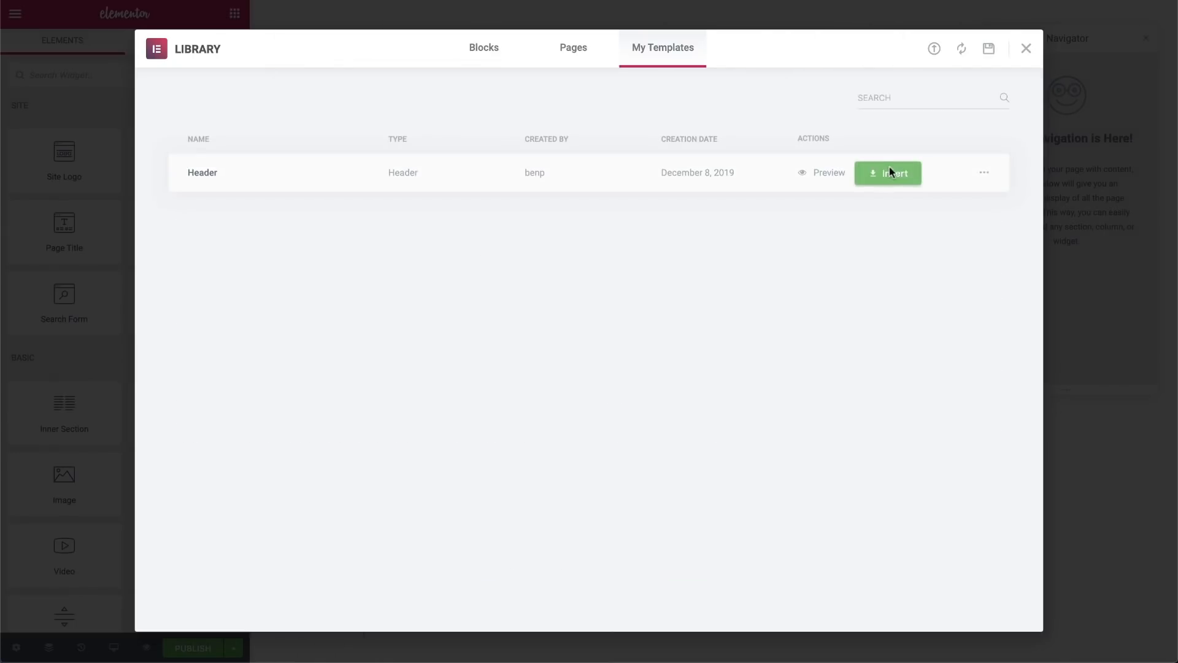
click(889, 172)
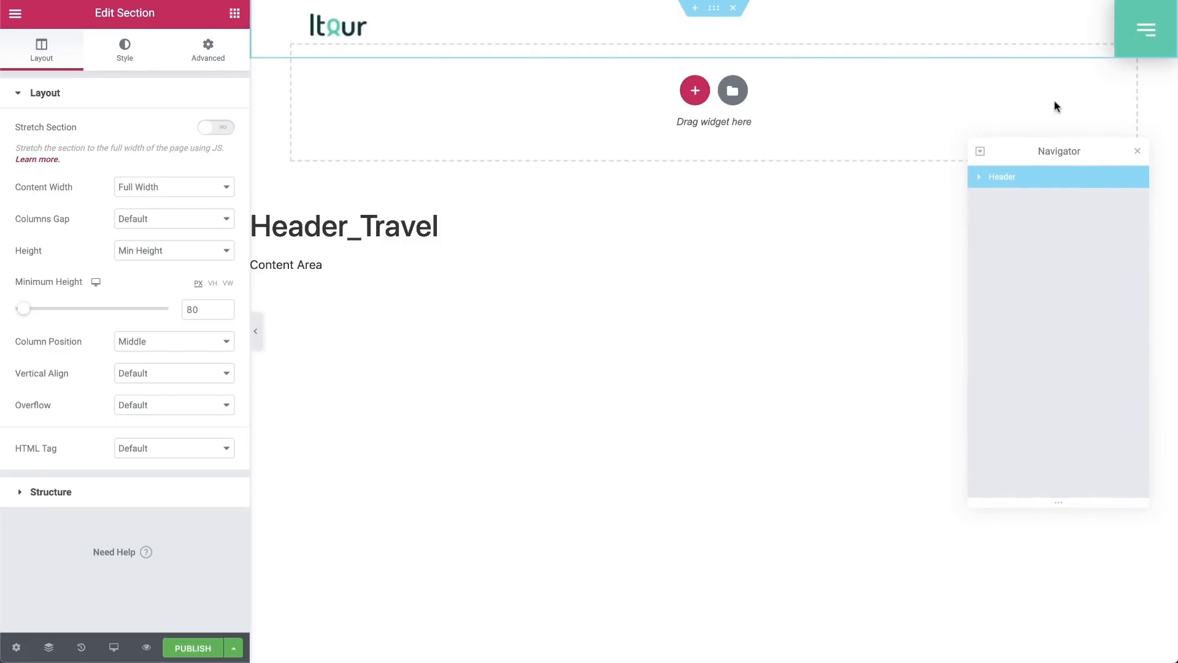
mouse_move(937, 104)
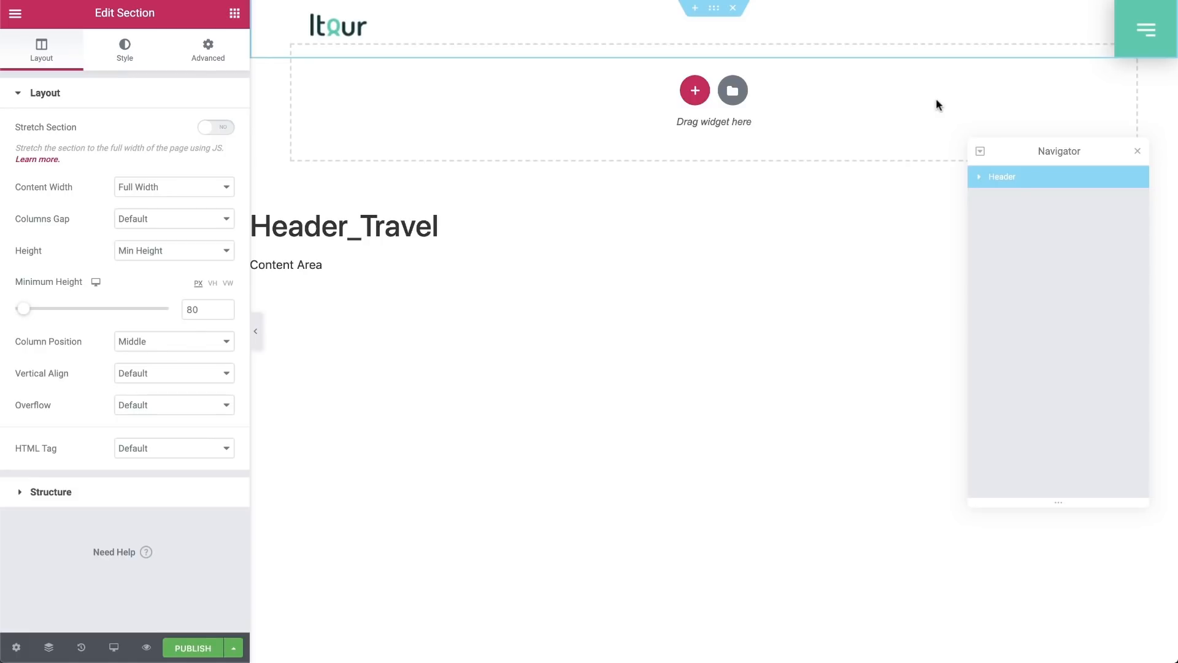
mouse_move(817, 268)
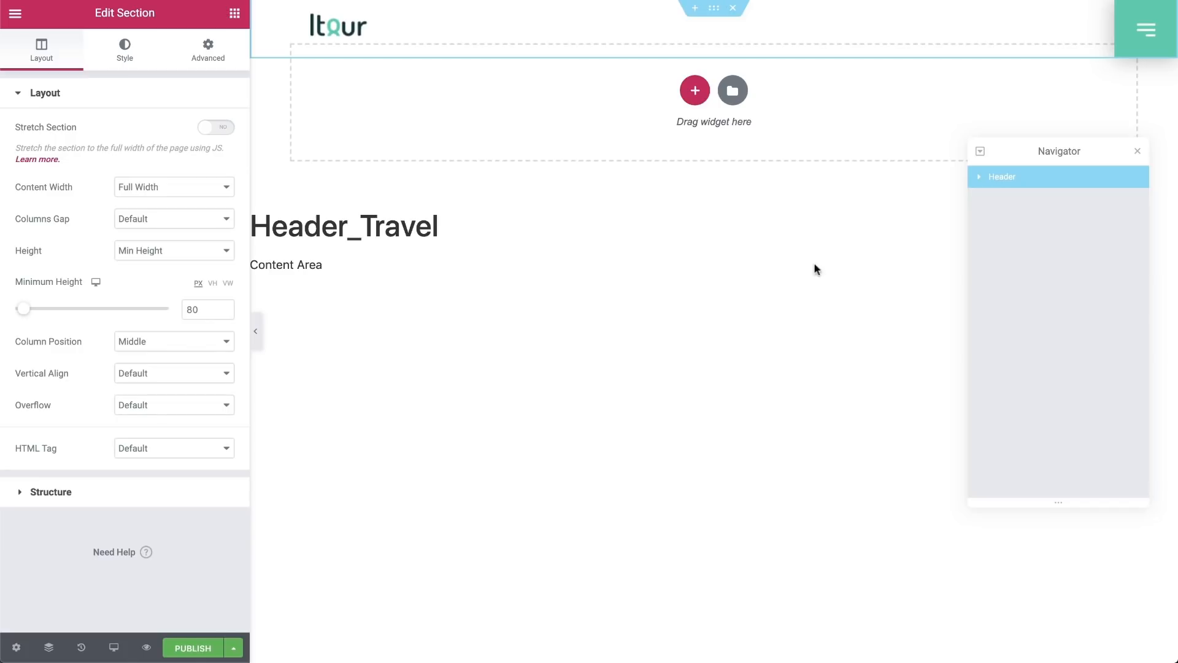
- Publish Header_Travel with an Include Entire Site display condition
click(193, 648)
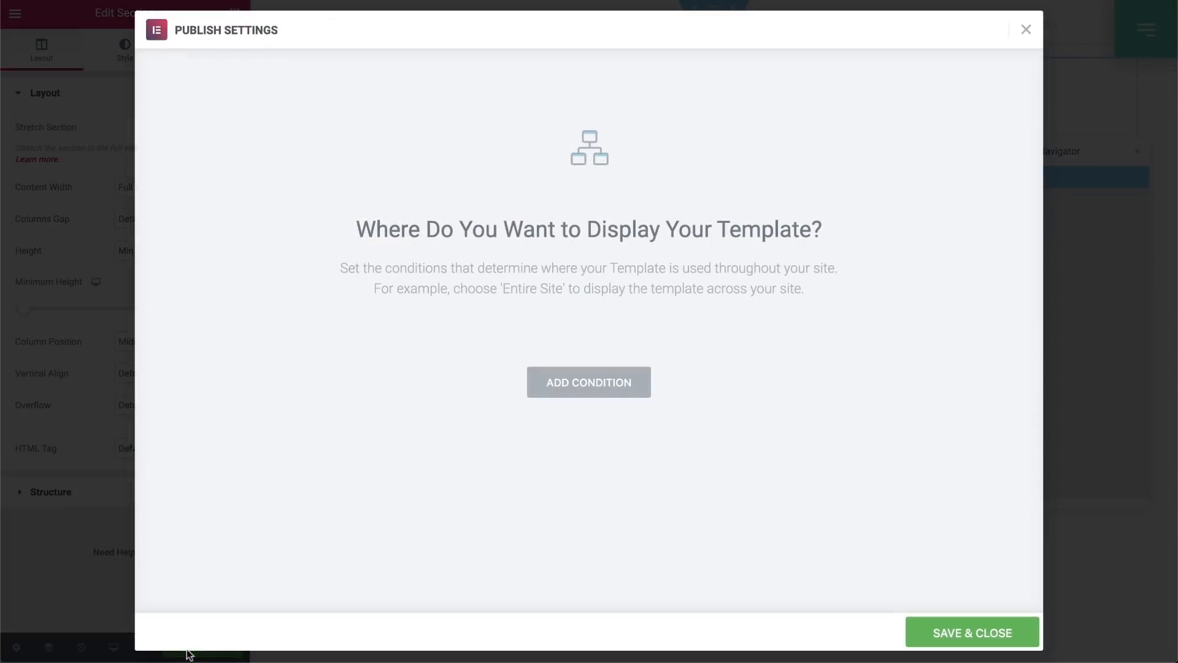
mouse_move(537, 438)
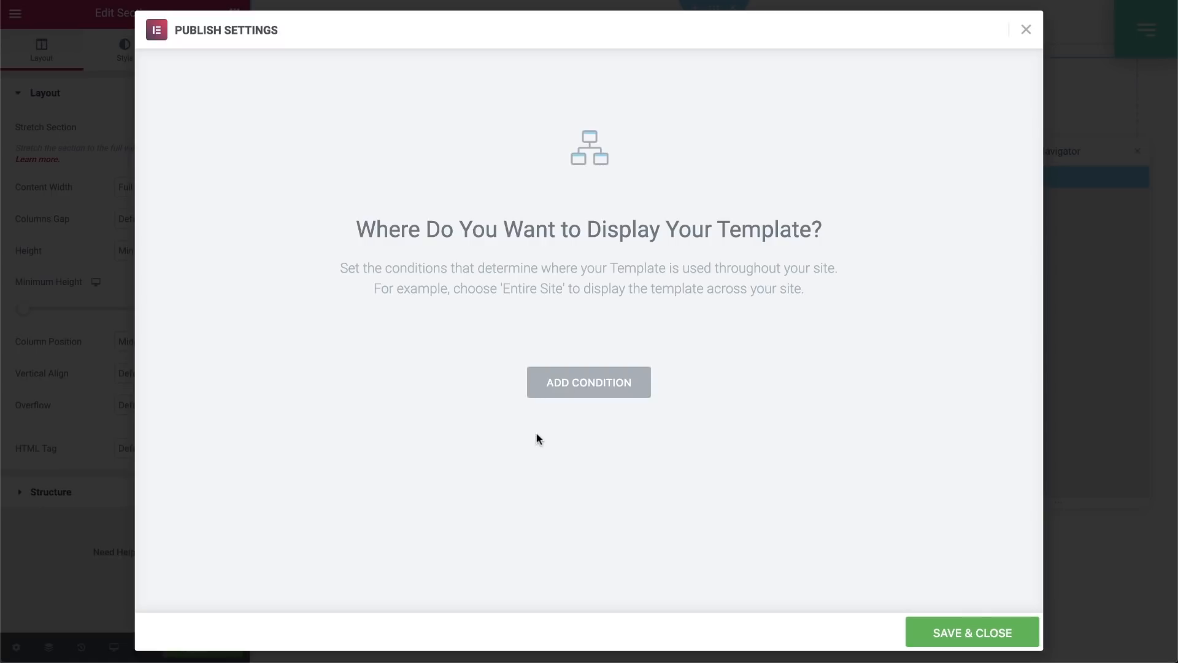
mouse_move(565, 399)
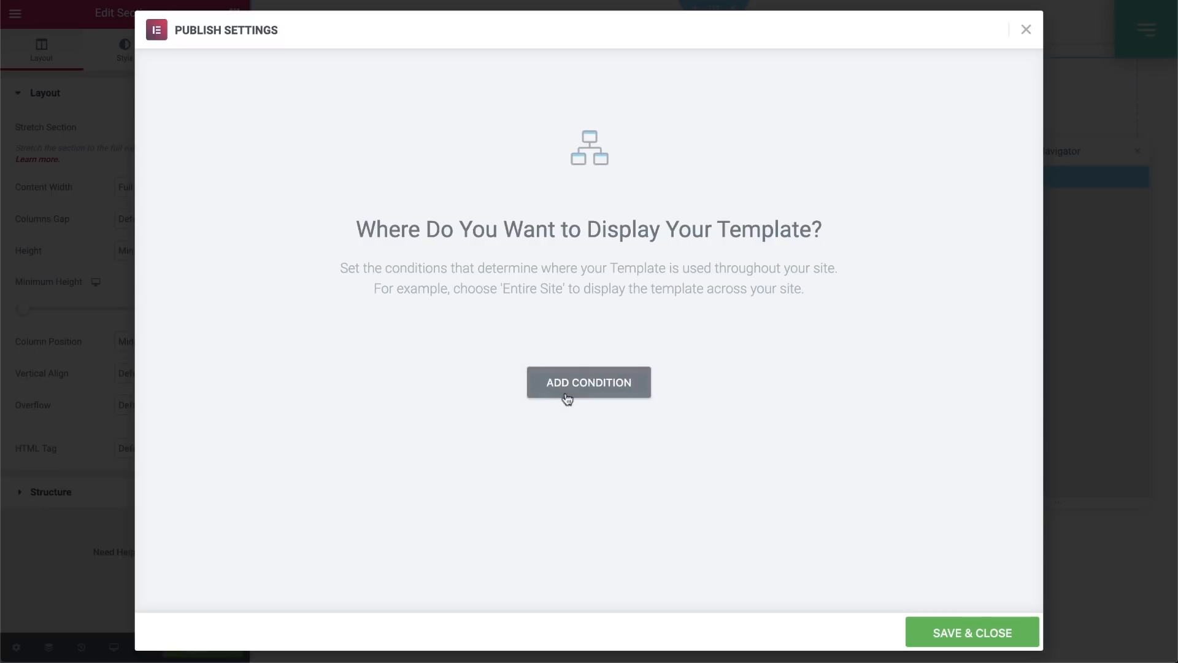
click(589, 382)
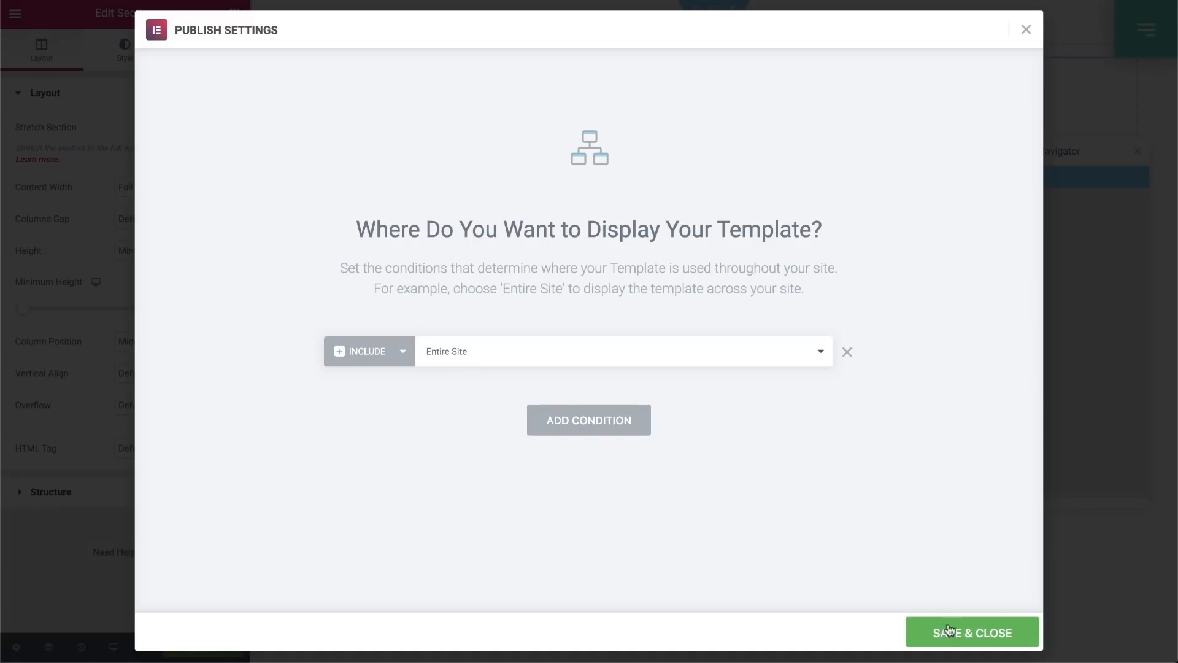
click(972, 633)
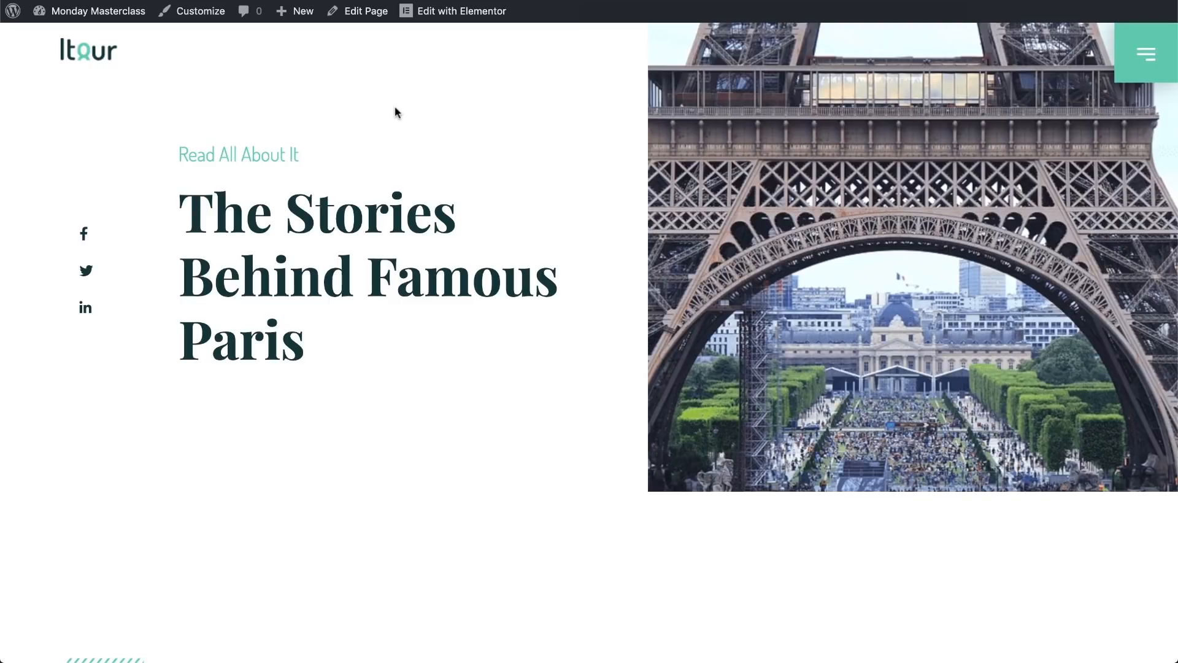
- Exit the editor back to the WordPress dashboard
click(462, 11)
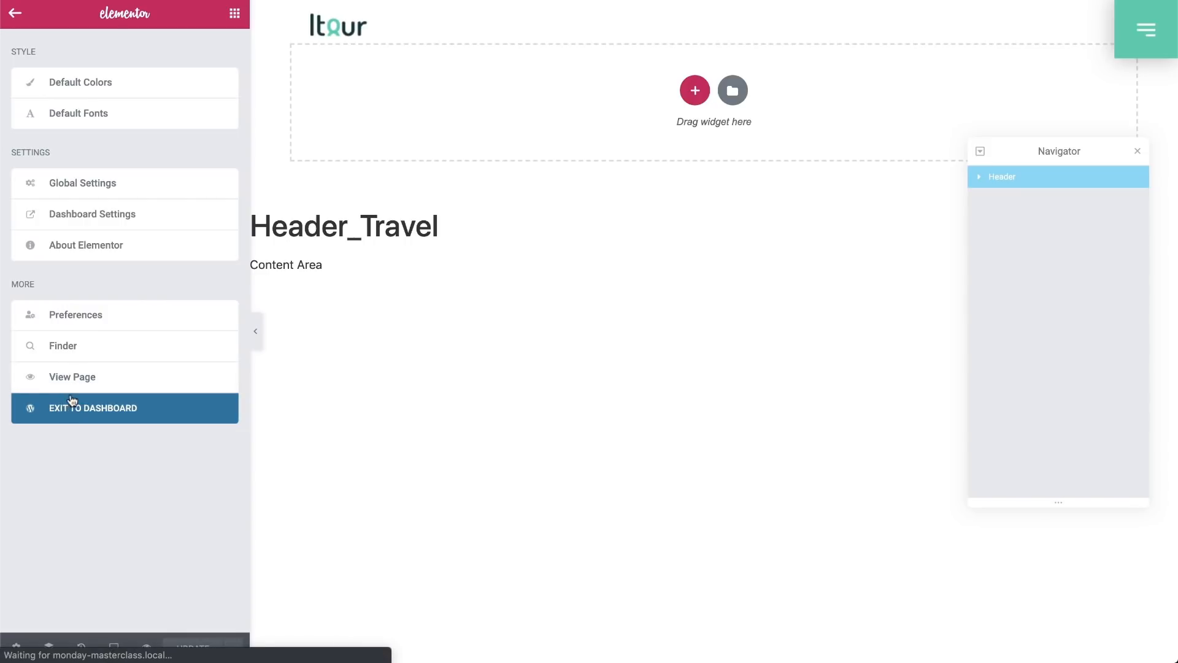
click(92, 409)
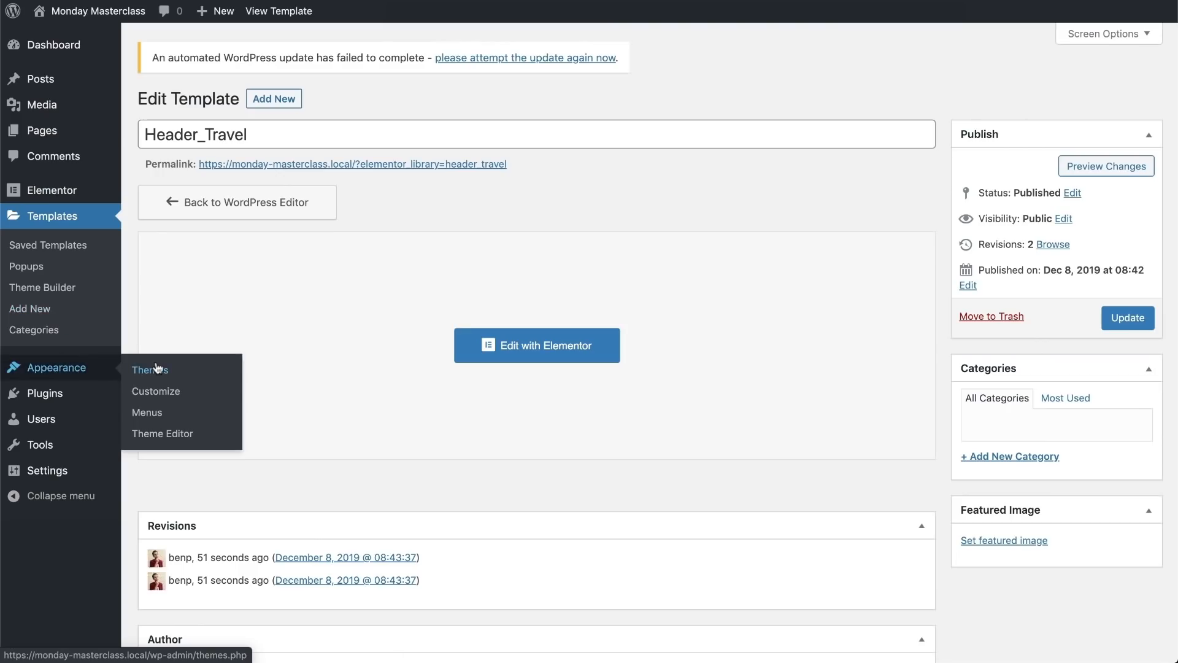
- Go to Appearance > Themes and activate the Storefront theme
click(150, 369)
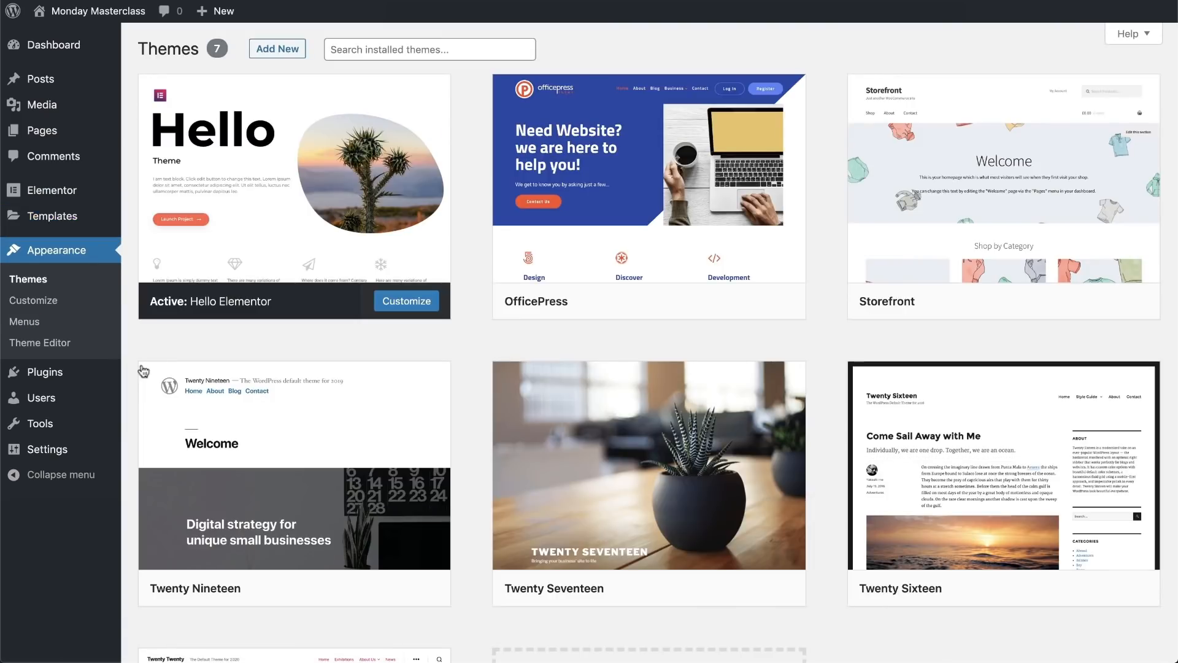
mouse_move(284, 345)
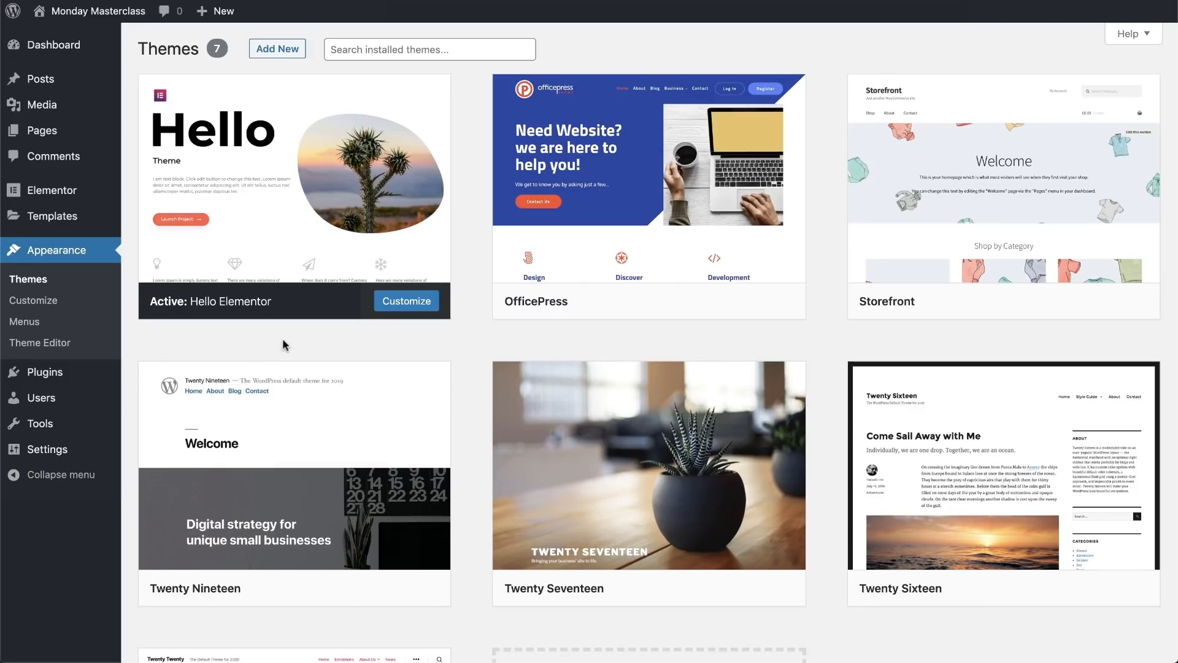
mouse_move(292, 344)
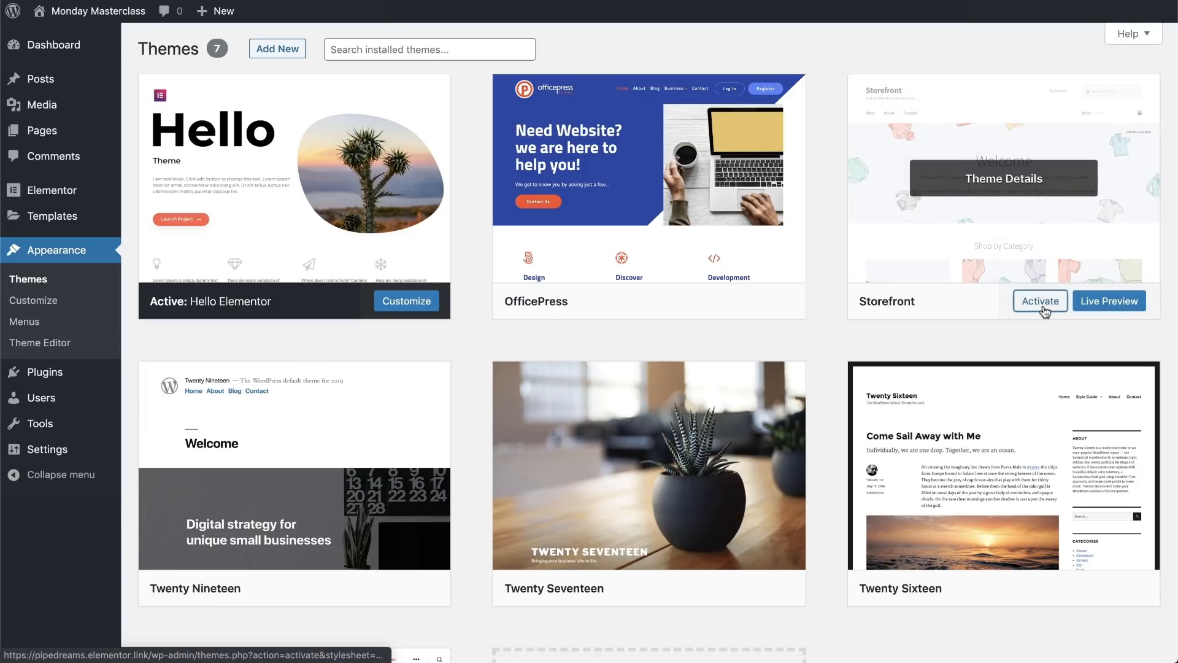
click(1040, 301)
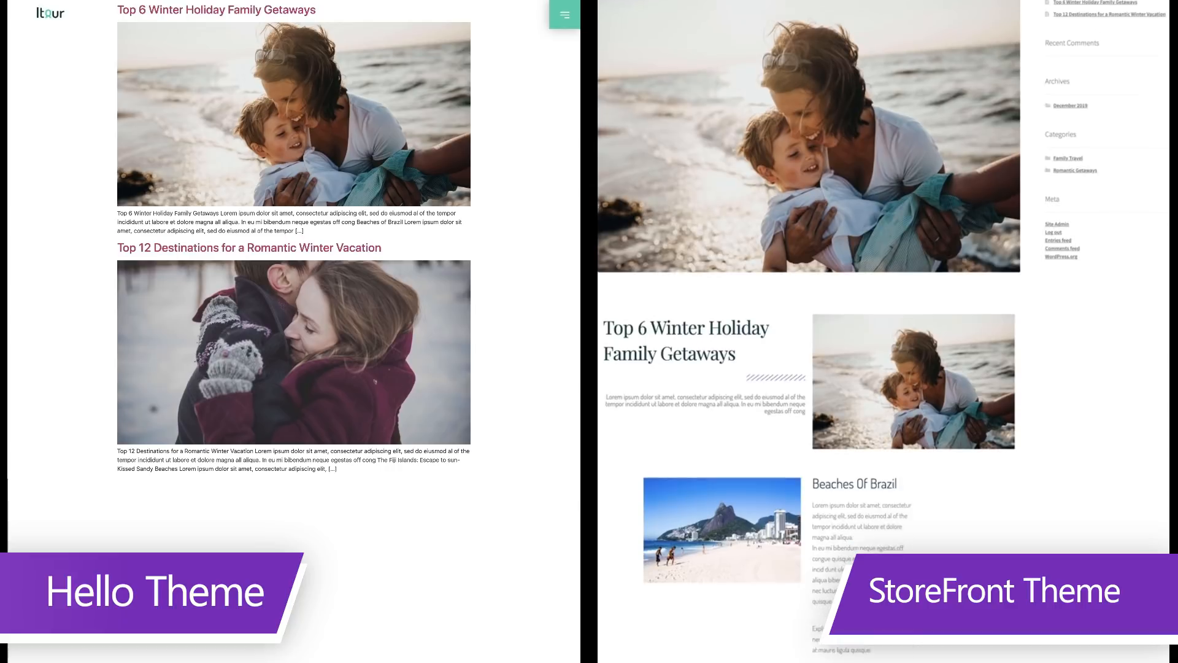
scroll(down, 3)
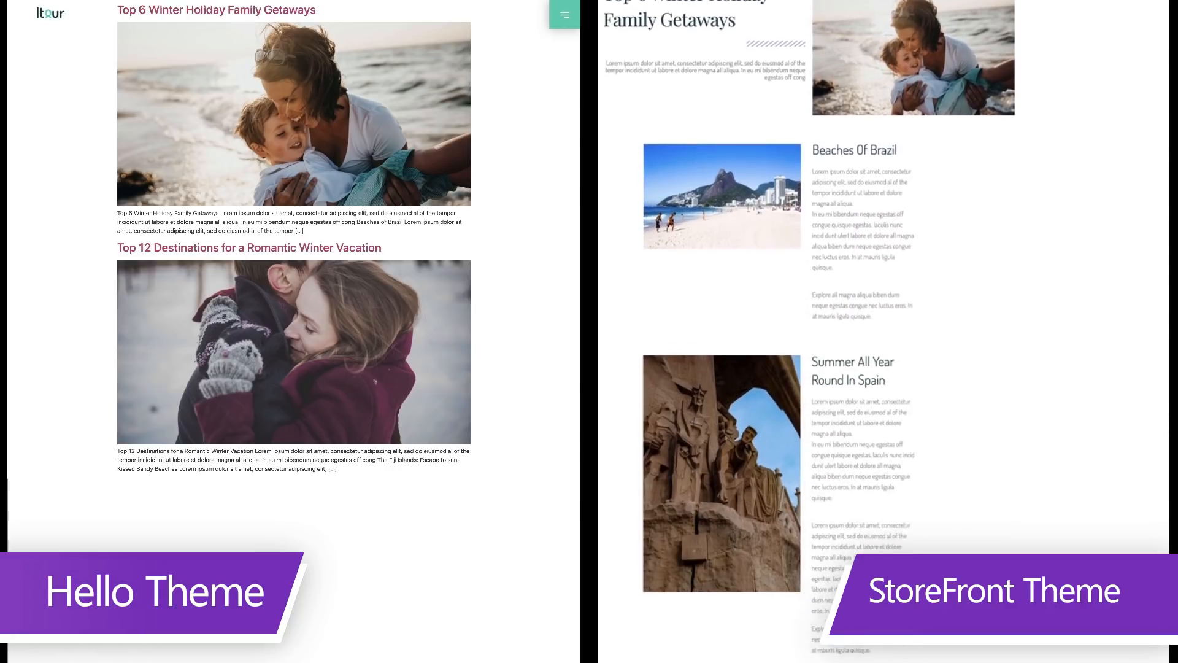
scroll(down, 3)
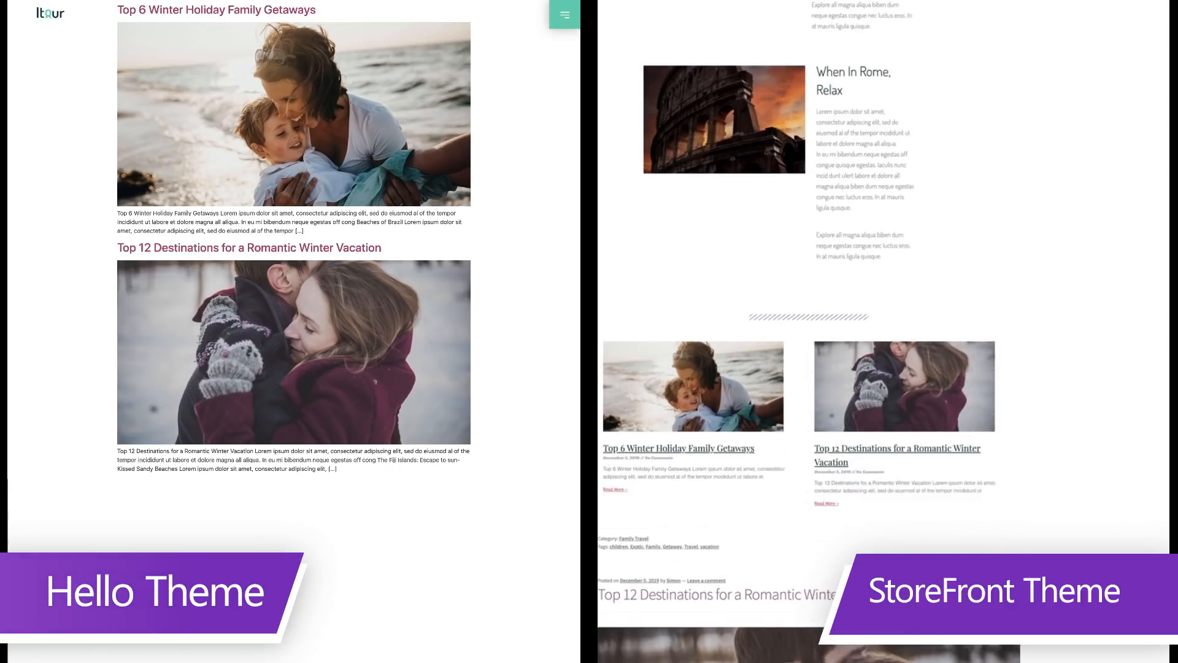
scroll(down, 3)
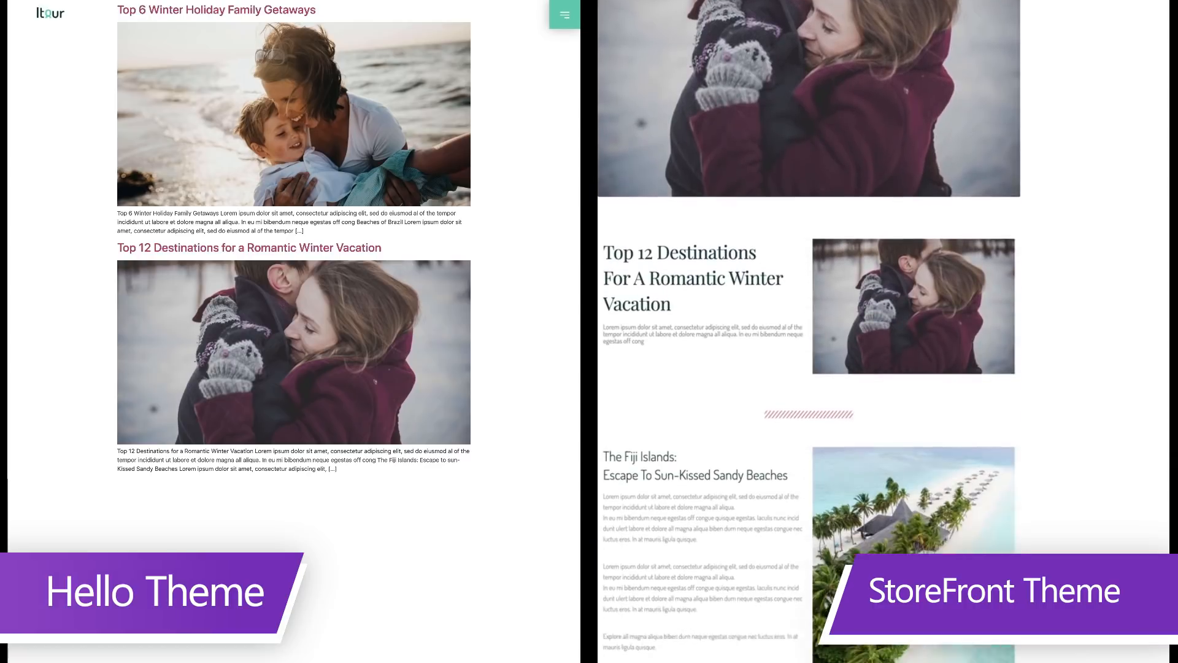
scroll(down, 3)
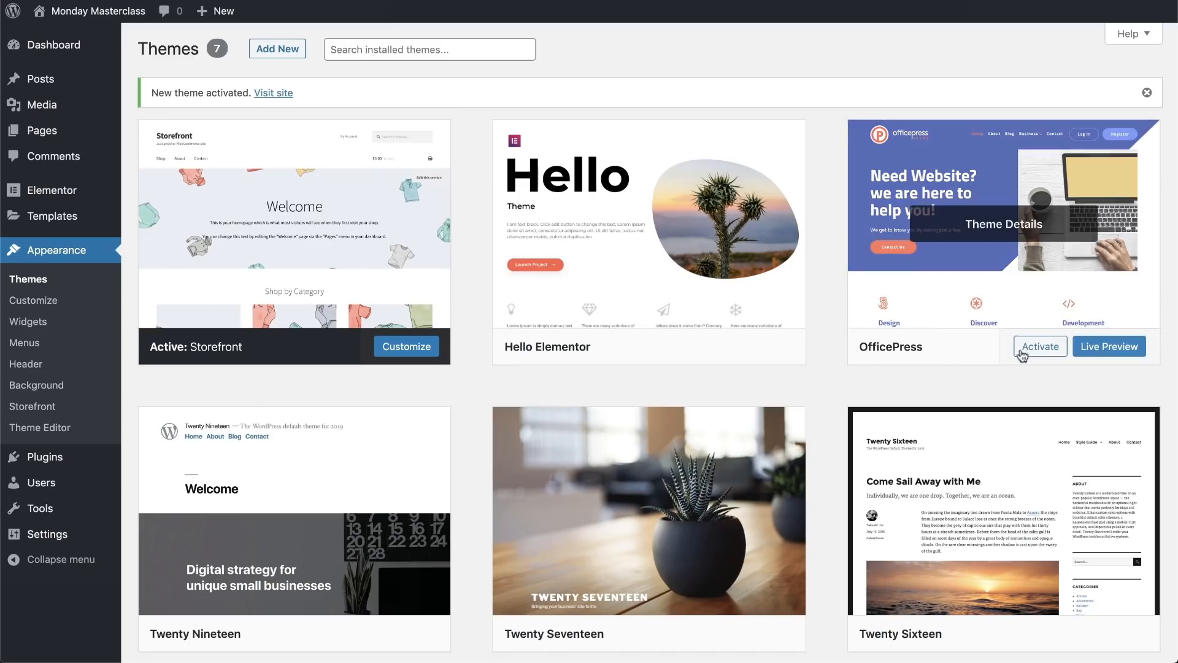
- Activate the OfficePress theme from the Themes screen
click(1041, 346)
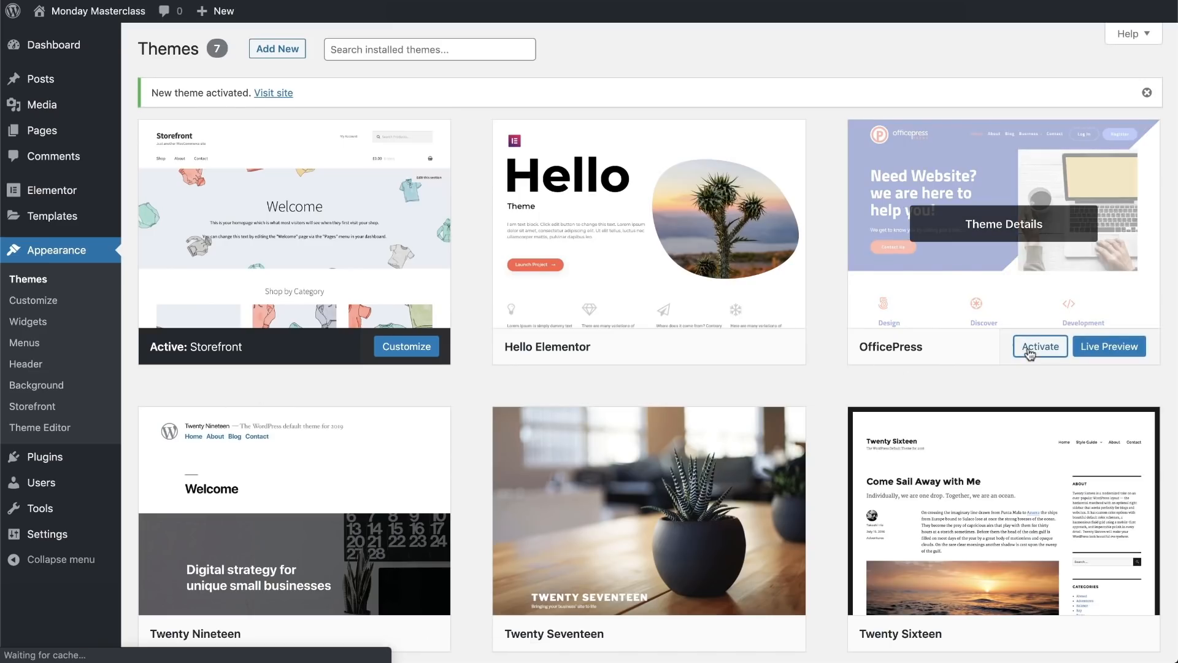
click(1109, 346)
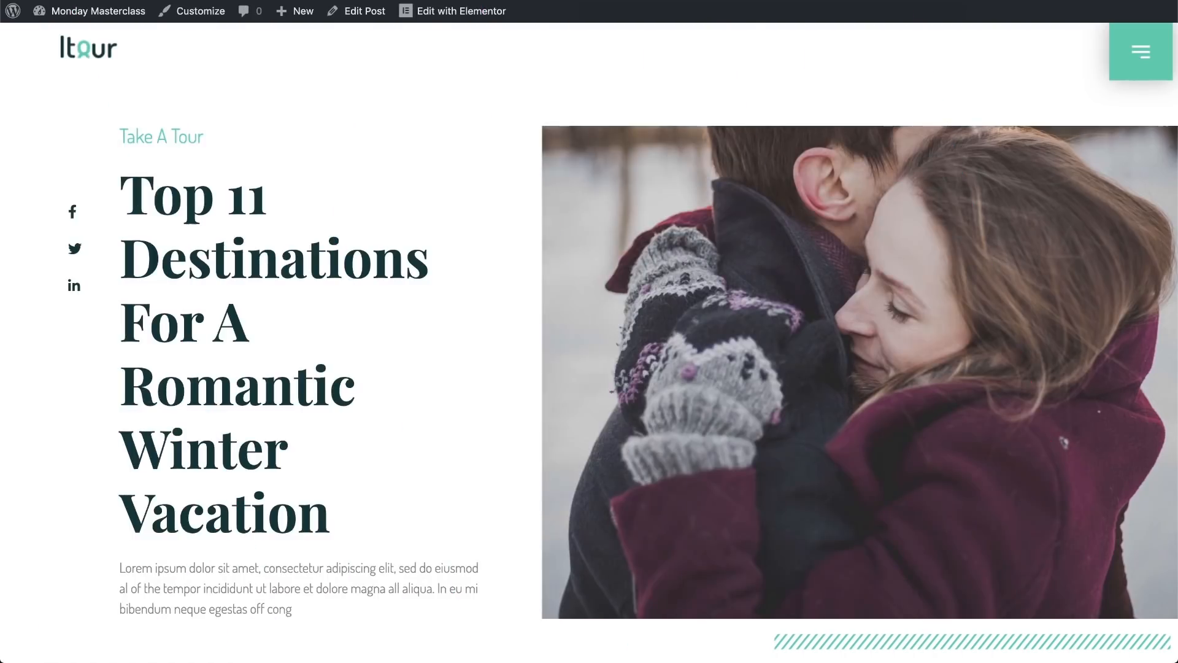
mouse_move(396, 119)
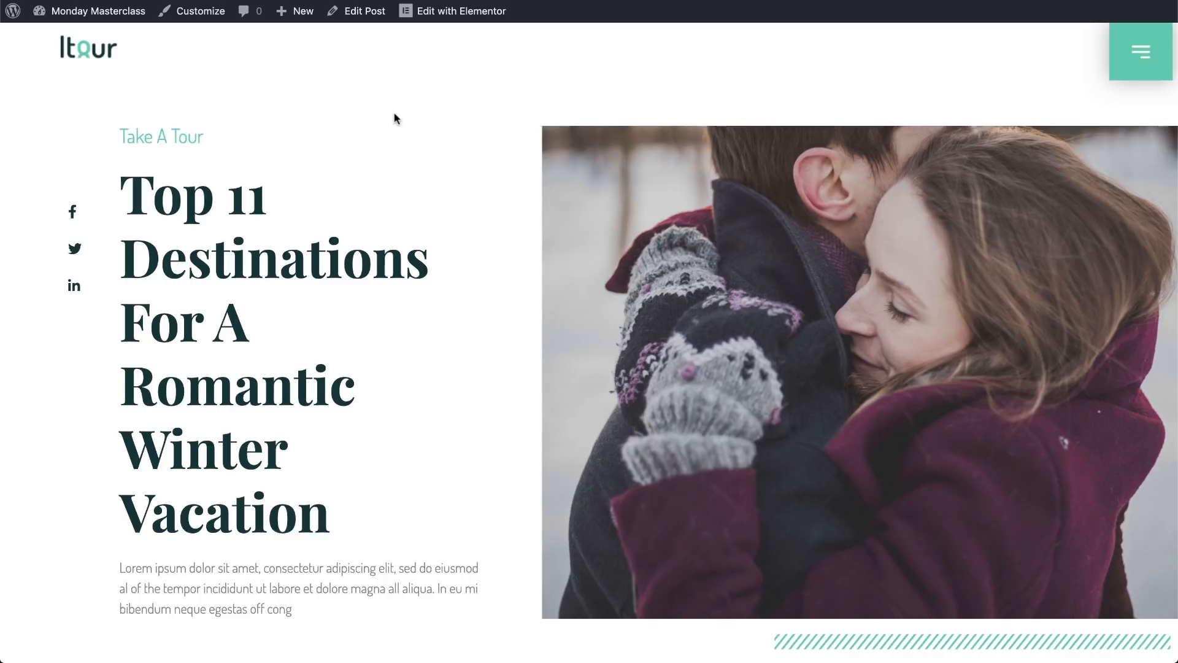
scroll(down, 3)
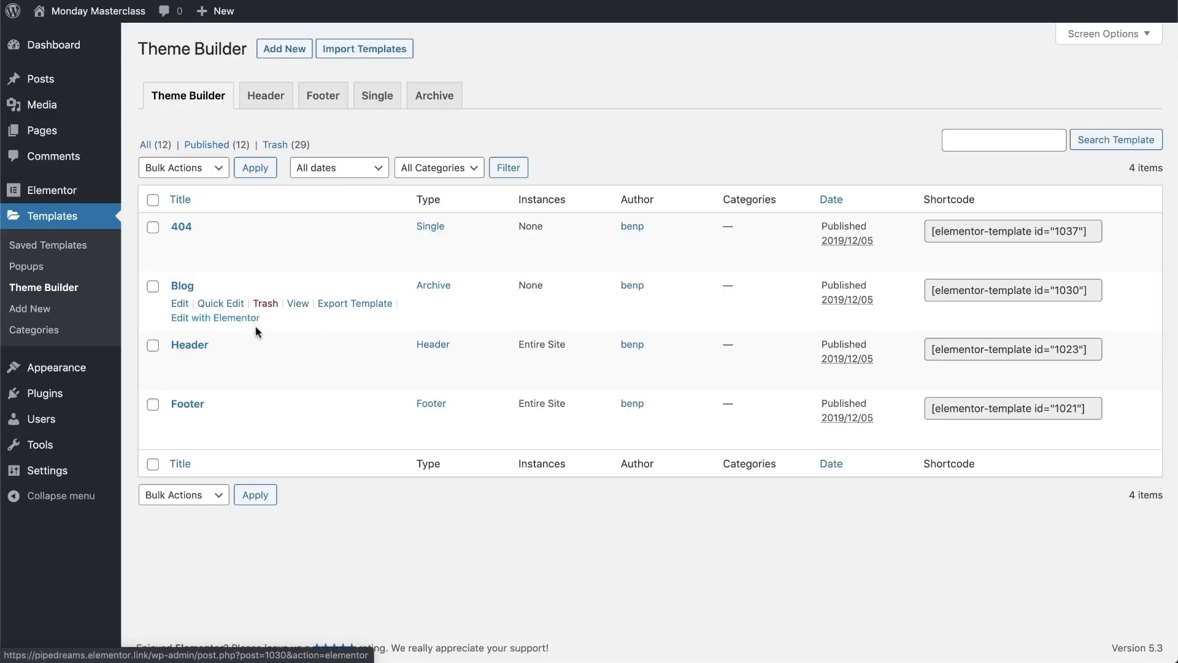
mouse_move(290, 387)
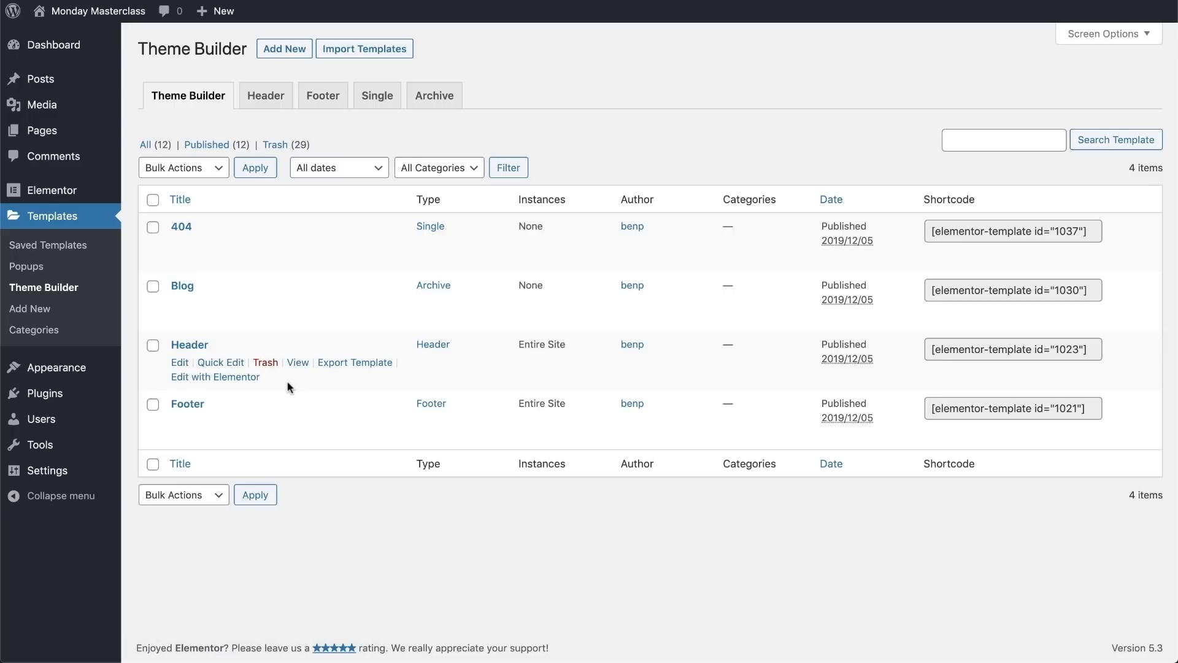
- Start a new template of type Single with post type Post
click(283, 49)
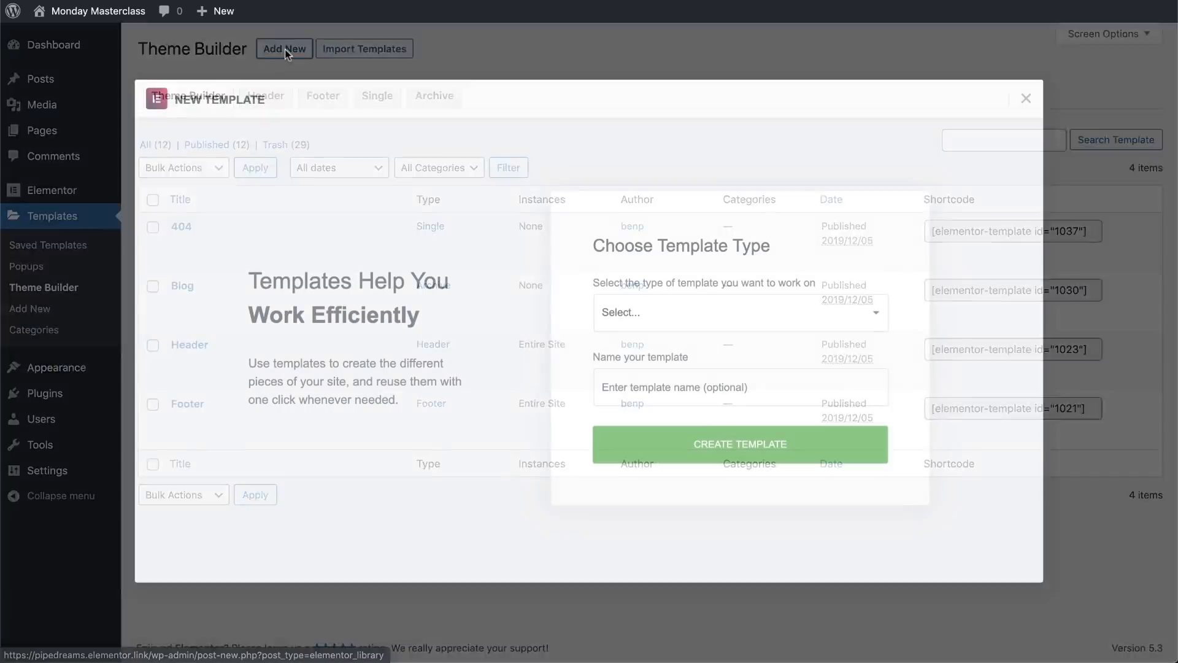
click(742, 313)
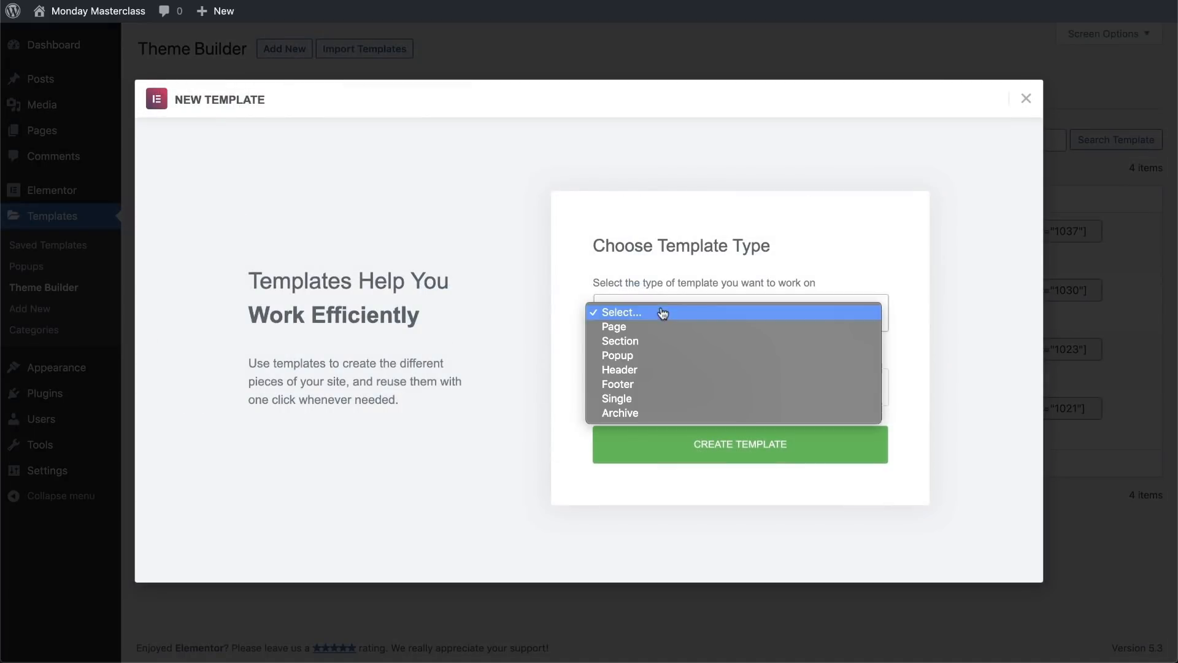
mouse_move(628, 322)
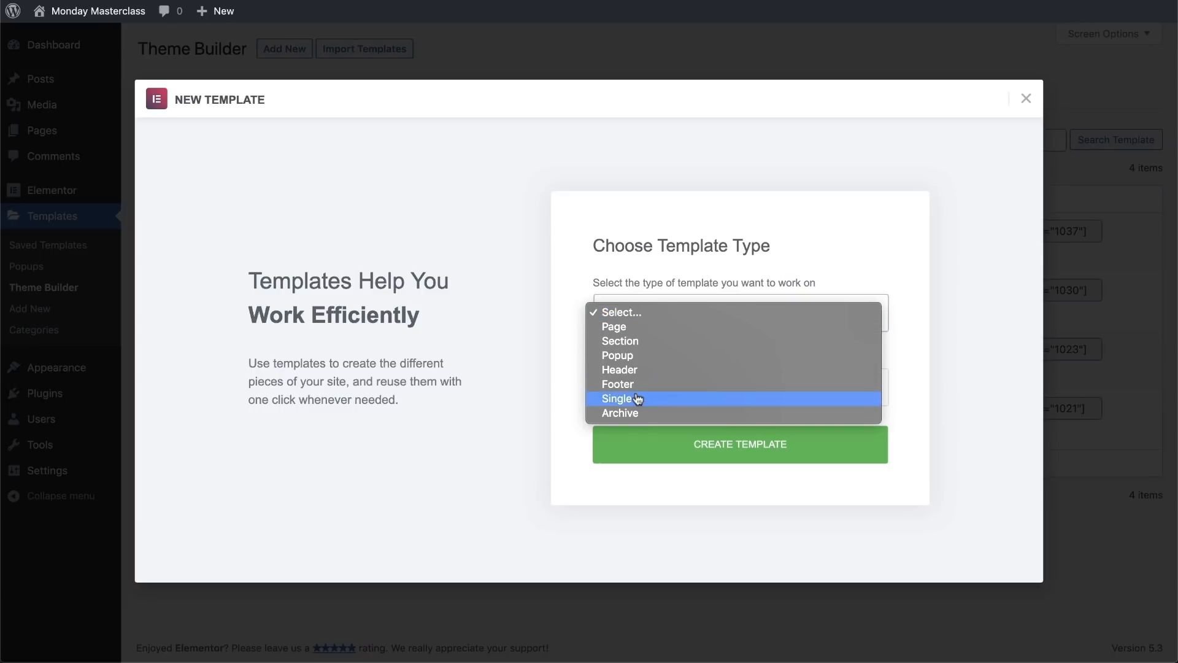
click(616, 398)
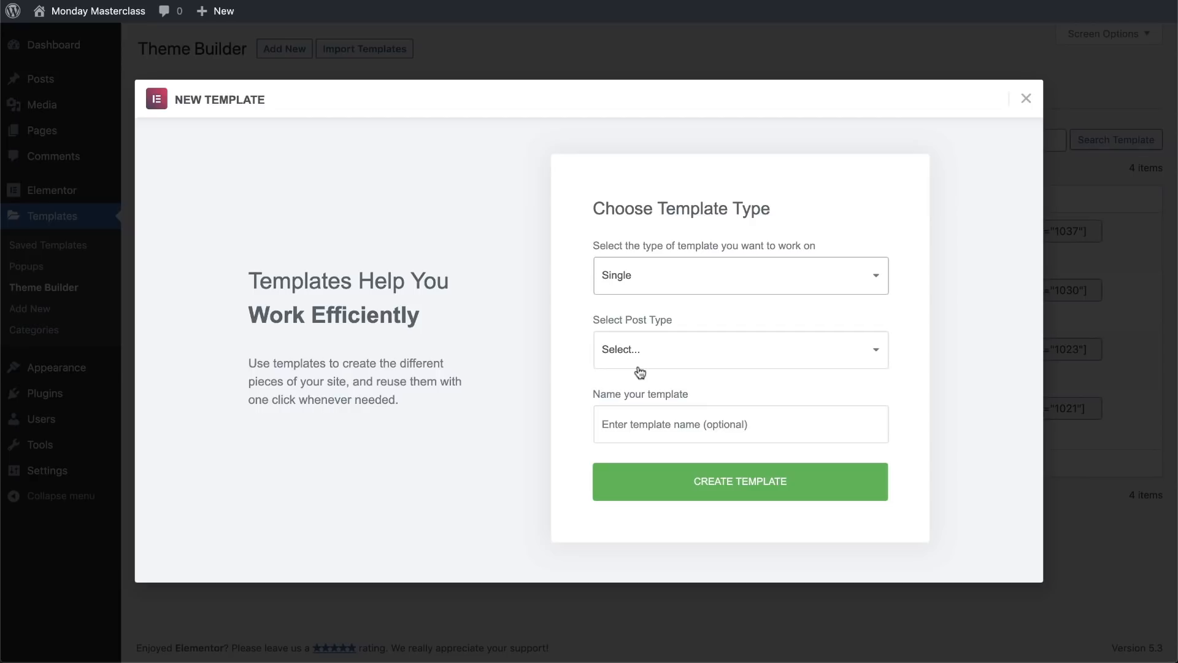
click(742, 350)
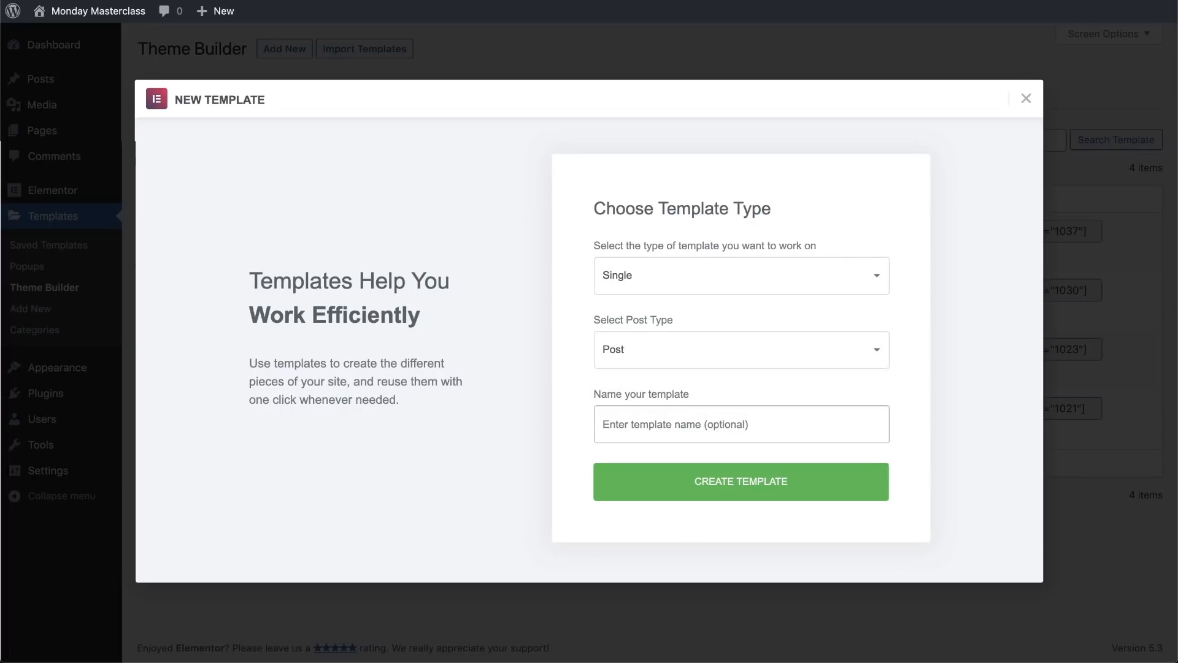
- Name the template Post_Romantic and create it
text(Post_Romantic)
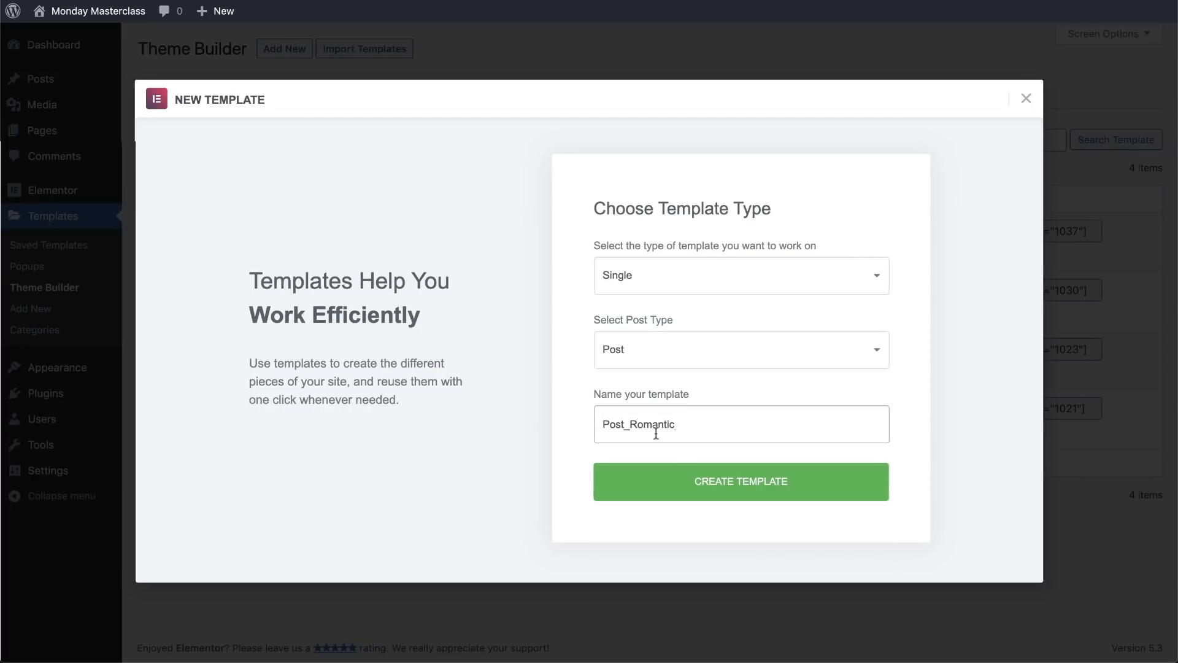
click(721, 485)
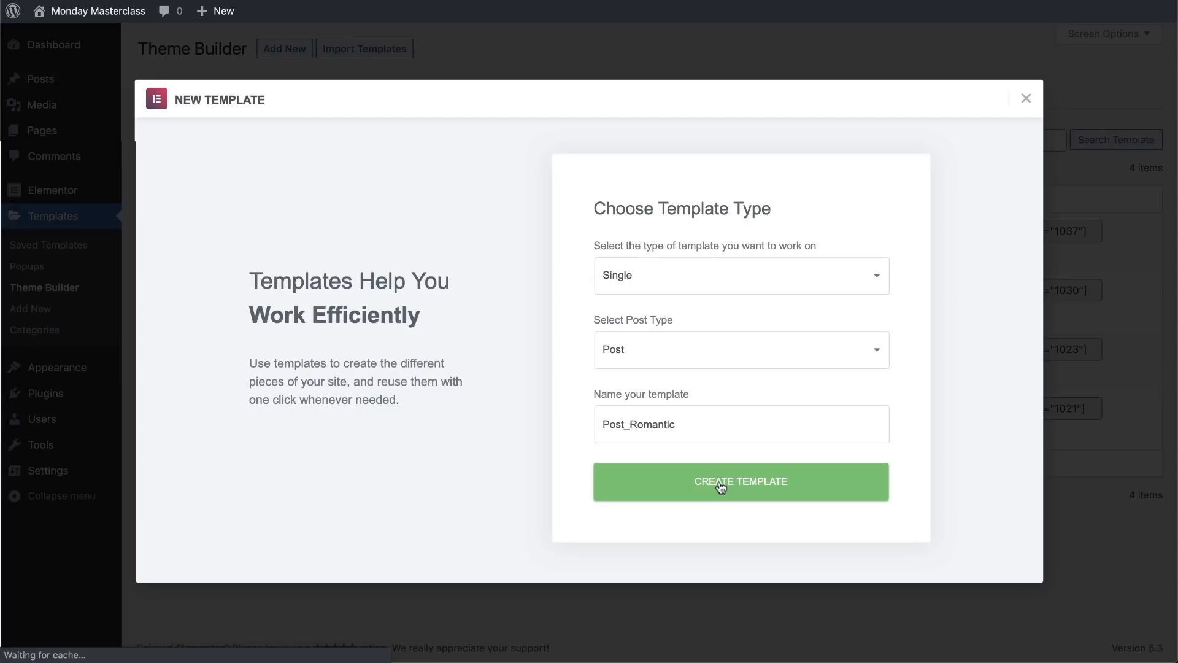
click(719, 483)
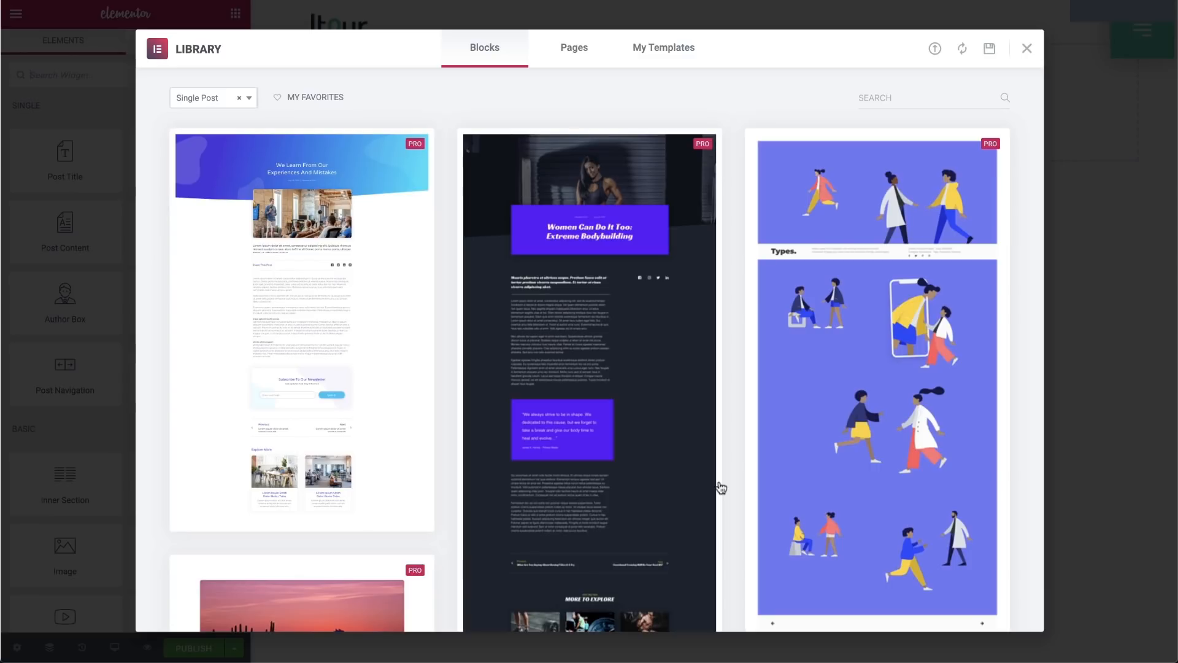
mouse_move(722, 486)
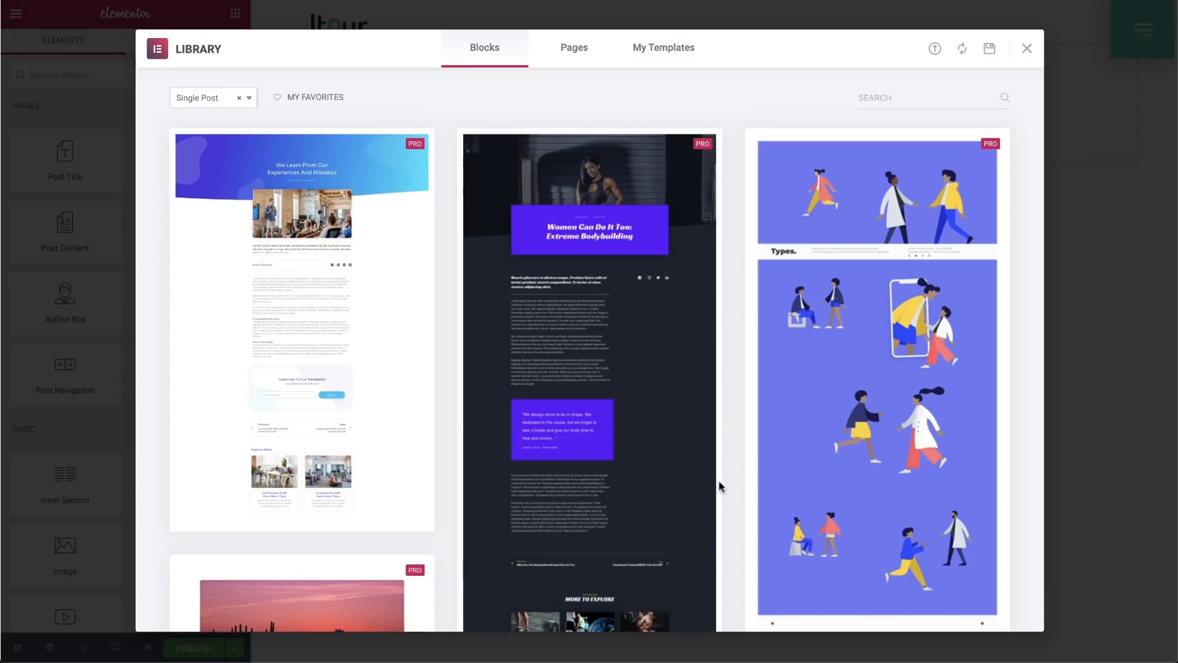
- Insert the saved Single_Post layout from My Templates without importing document settings
click(663, 47)
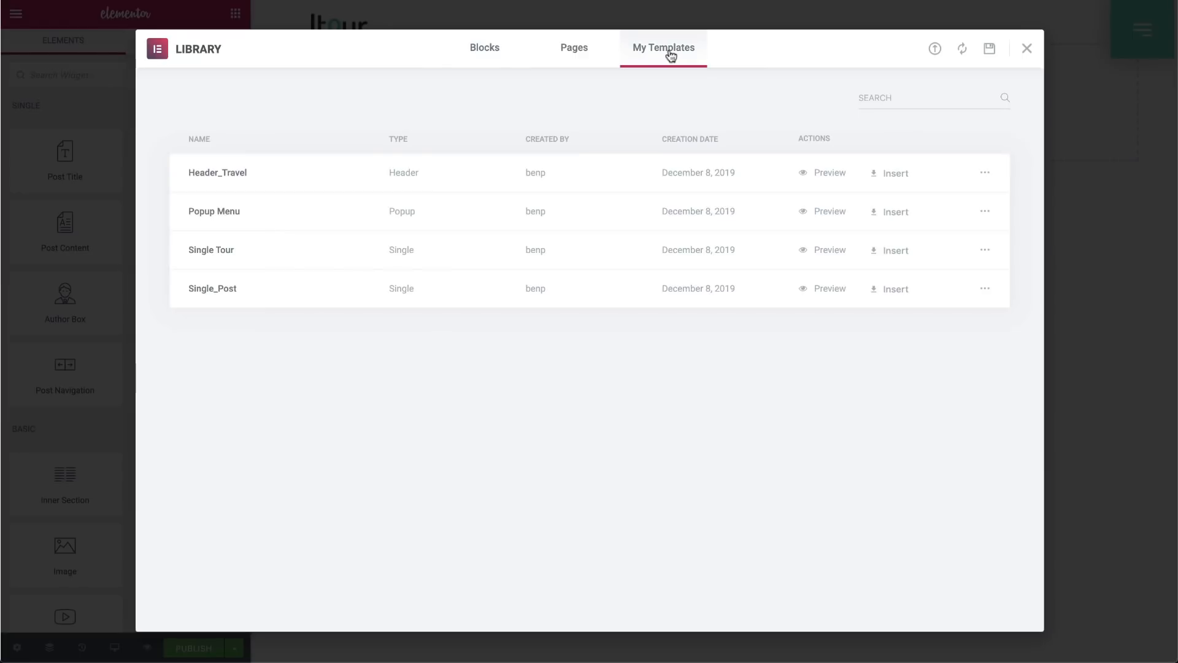
click(894, 172)
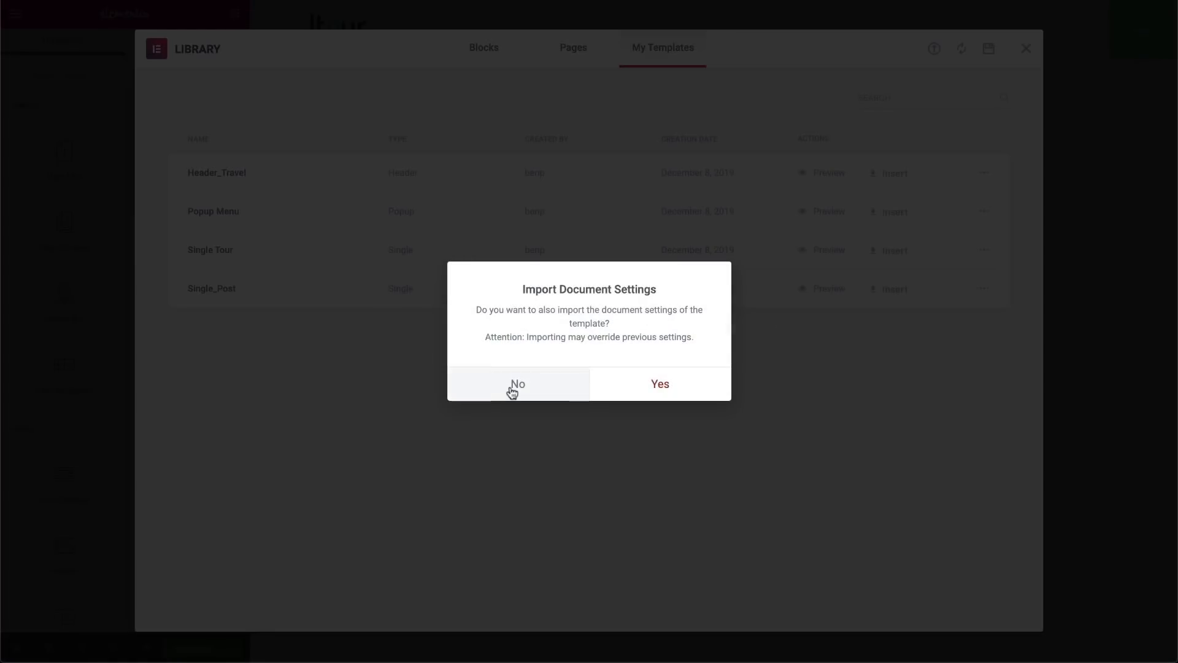
click(516, 384)
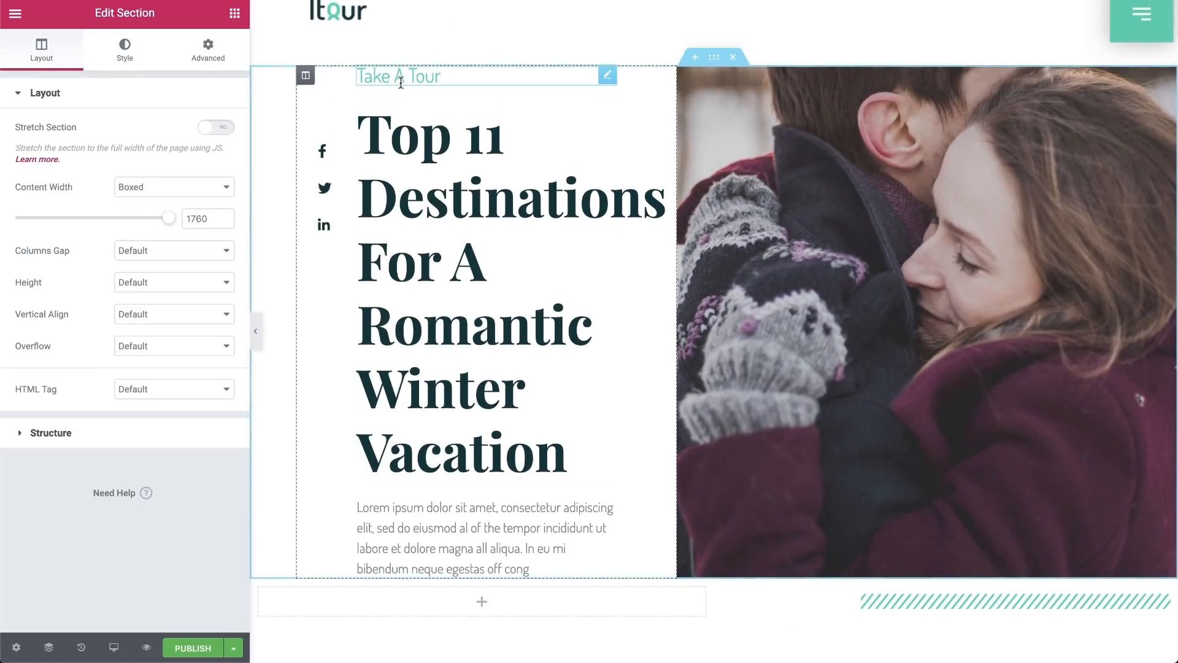
- Retitle the heading to 'Romantic Getaways', restyle the slashed divider, and go to publish settings
text(Romantic Getawa)
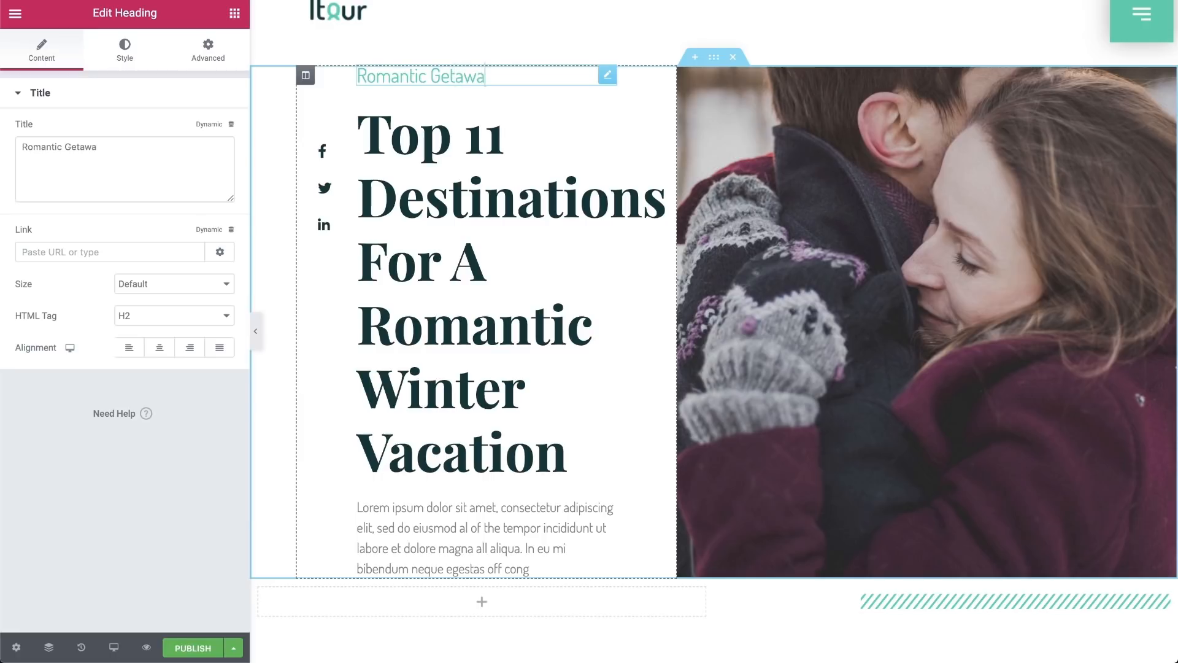
click(125, 49)
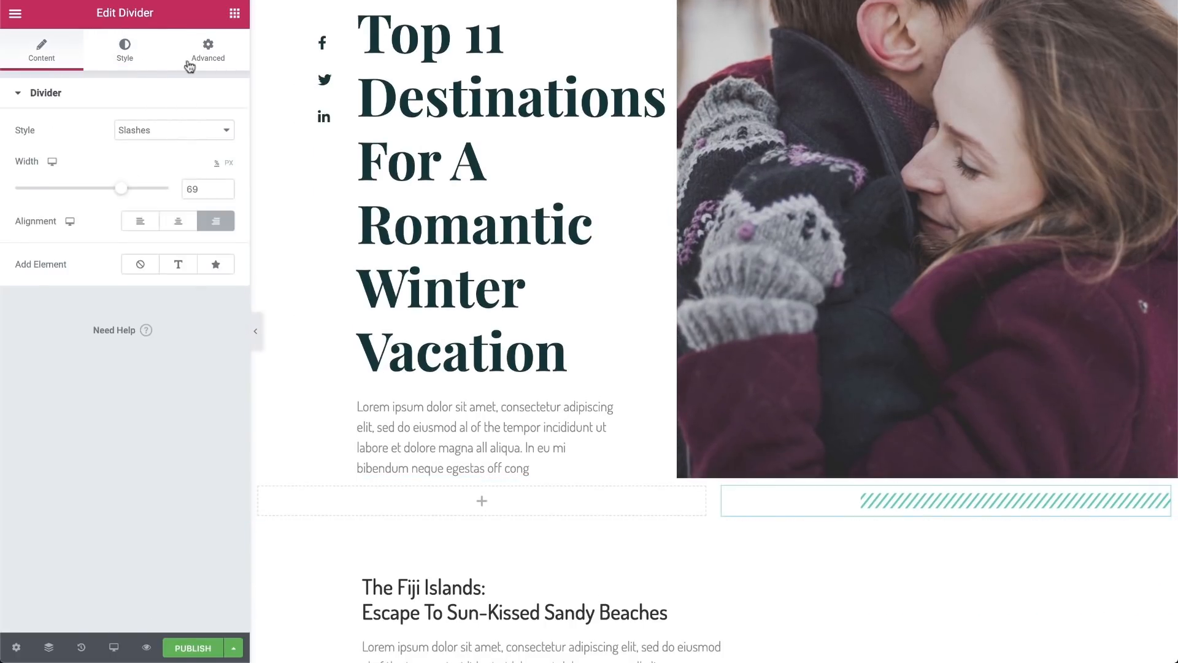
click(125, 49)
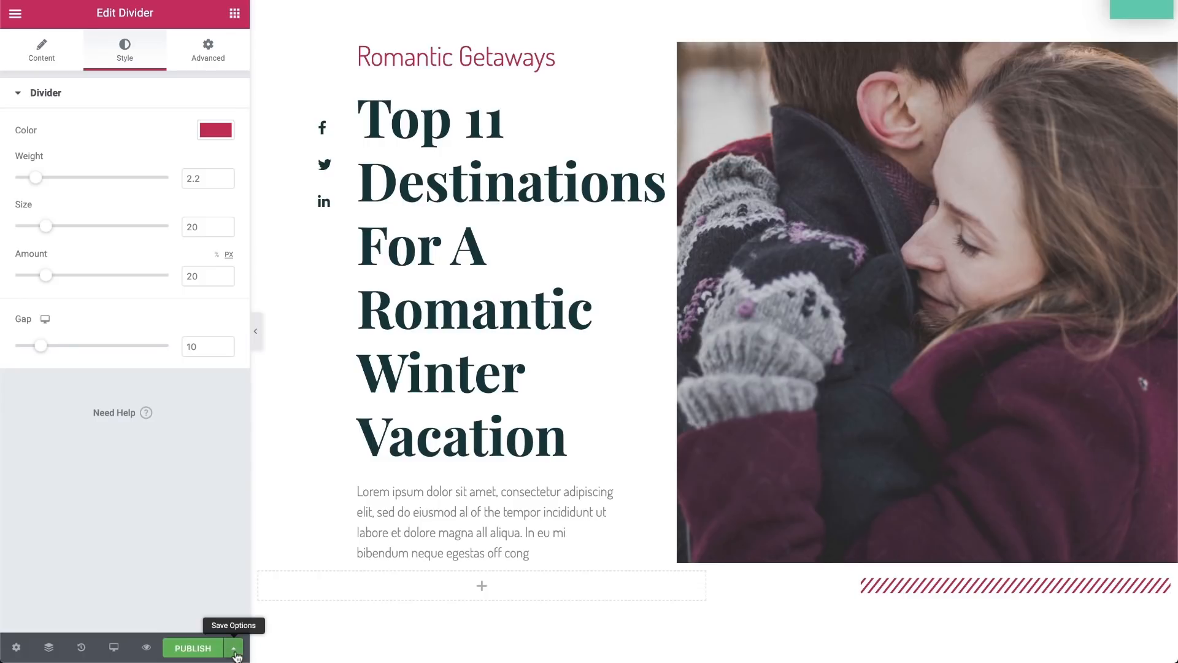
click(235, 648)
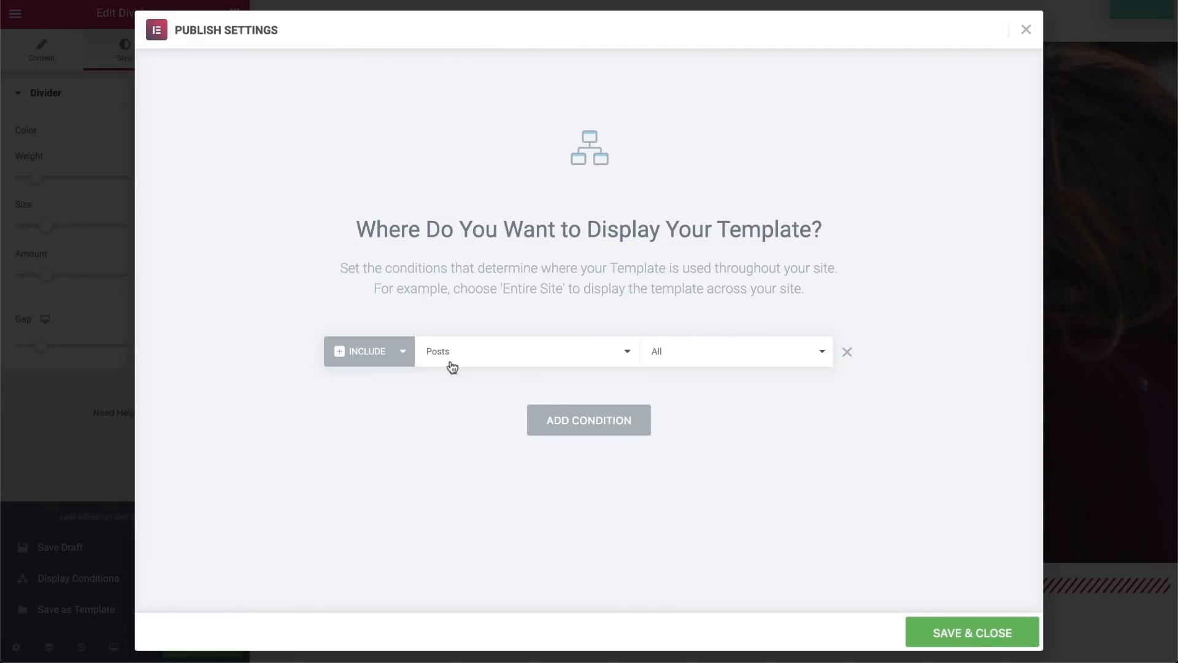
- Set the display condition to Include posts In Category Romantic Getaways
click(525, 351)
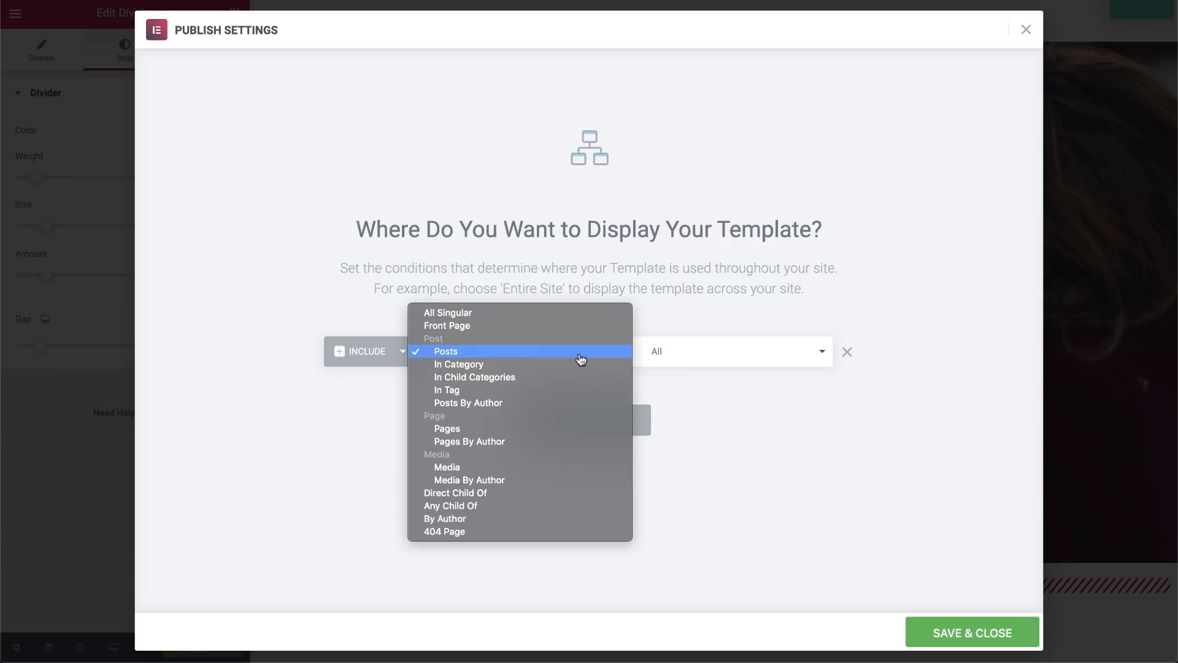
click(459, 364)
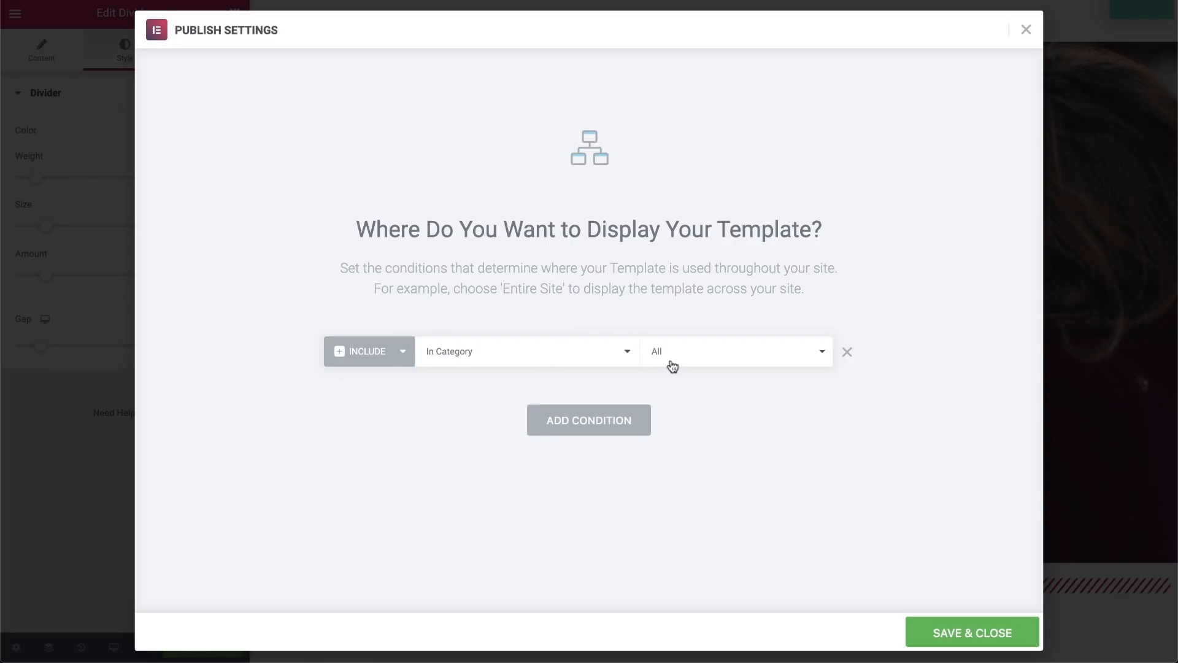
text(roma)
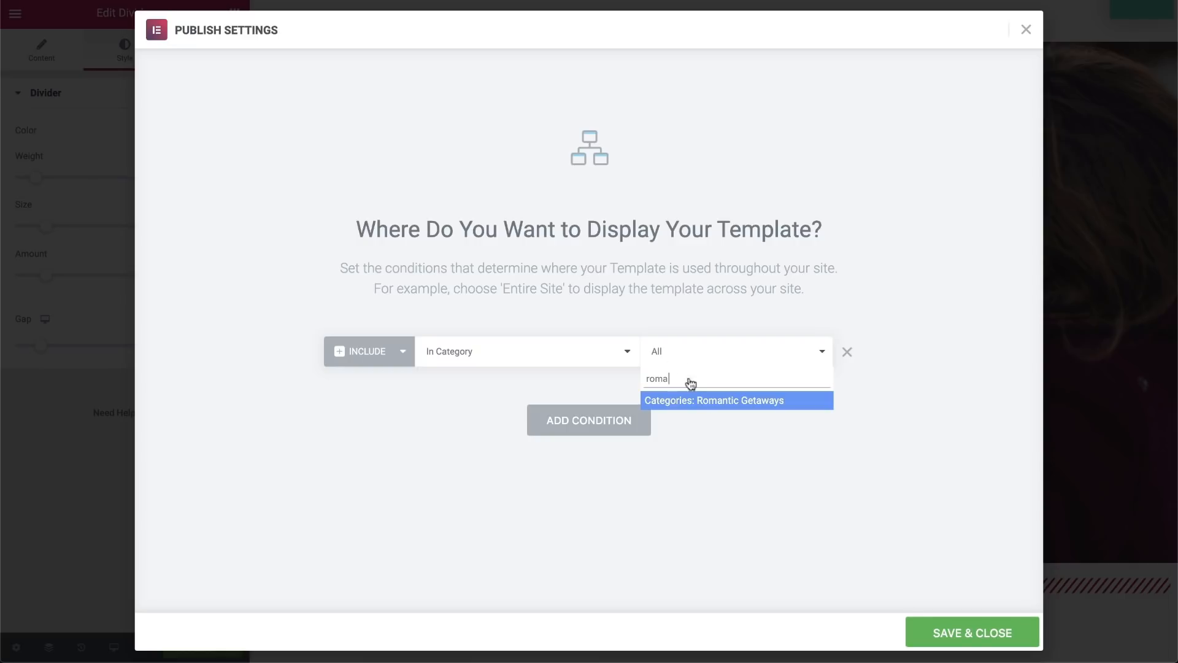
click(714, 400)
text(theme)
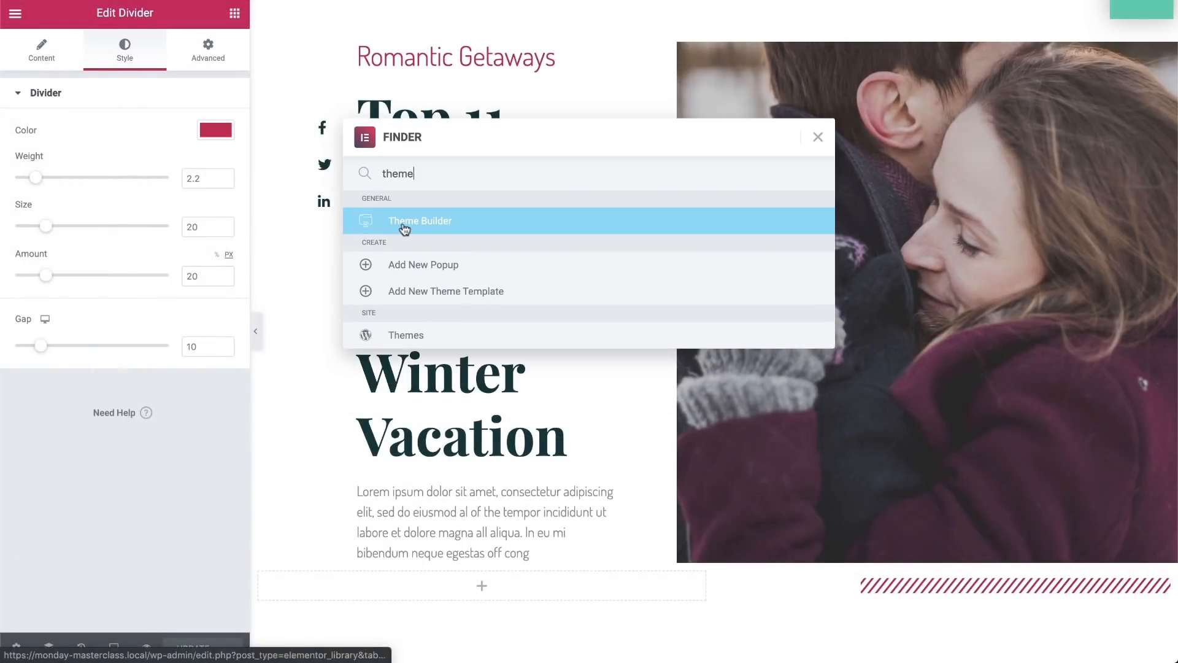
- From Theme Builder create the Post_Family single post template and start its layout
click(420, 221)
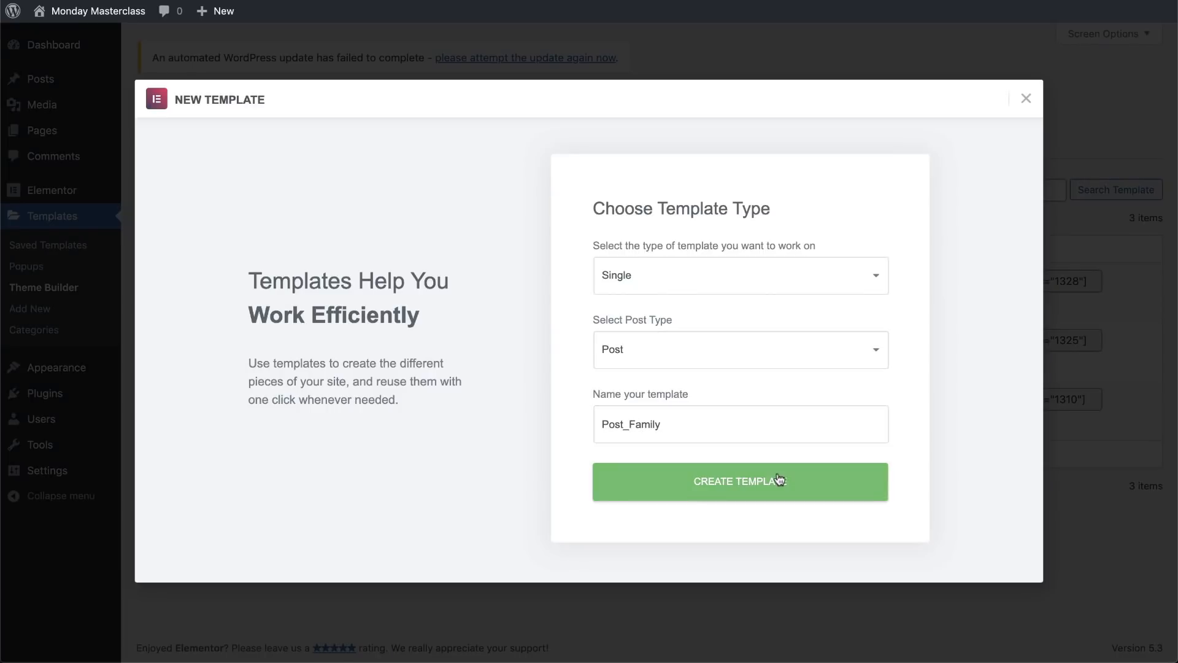
click(741, 481)
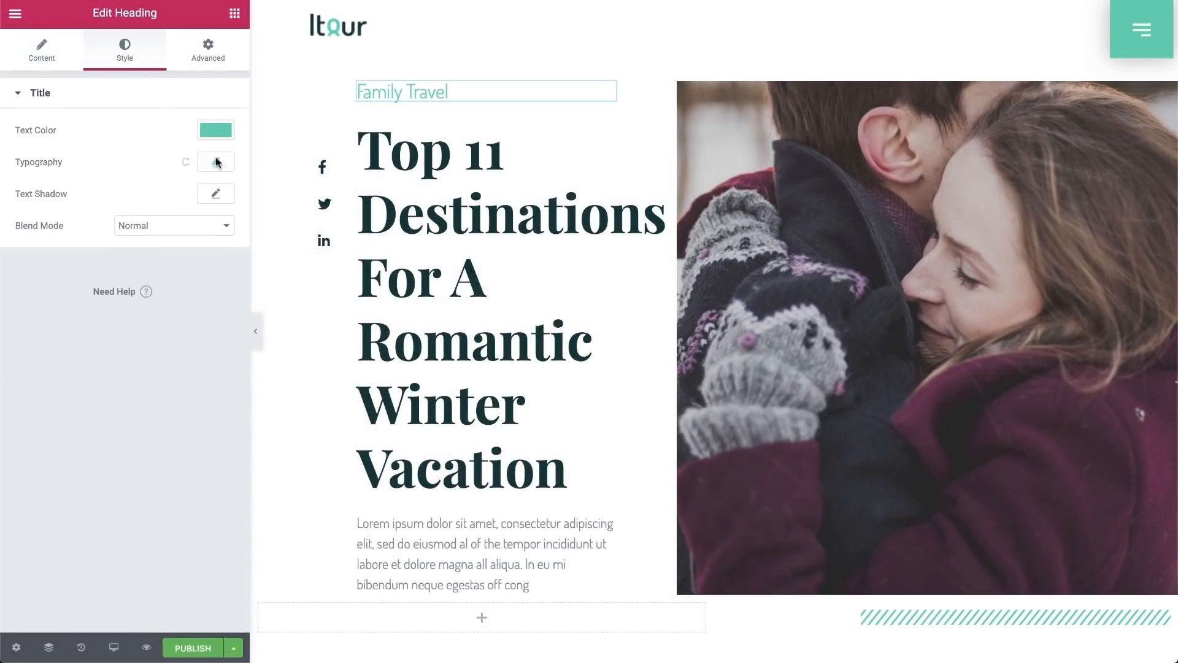
click(216, 162)
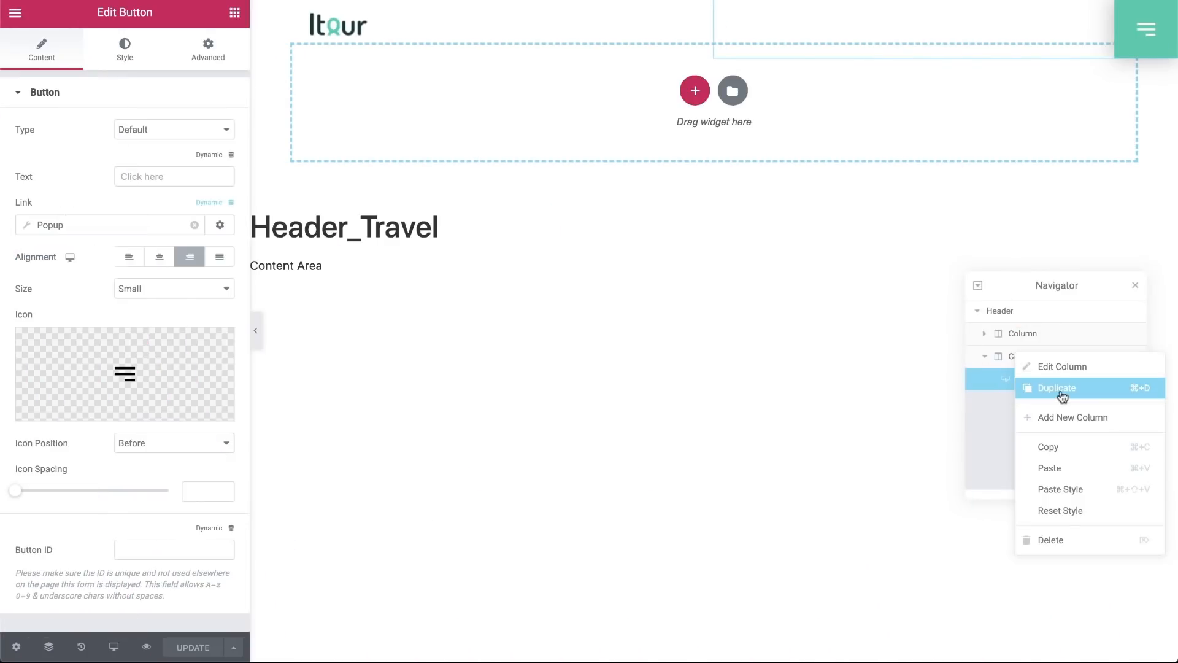
- Duplicate the menu-button column and delete the extra button to make room for social icons
click(1056, 388)
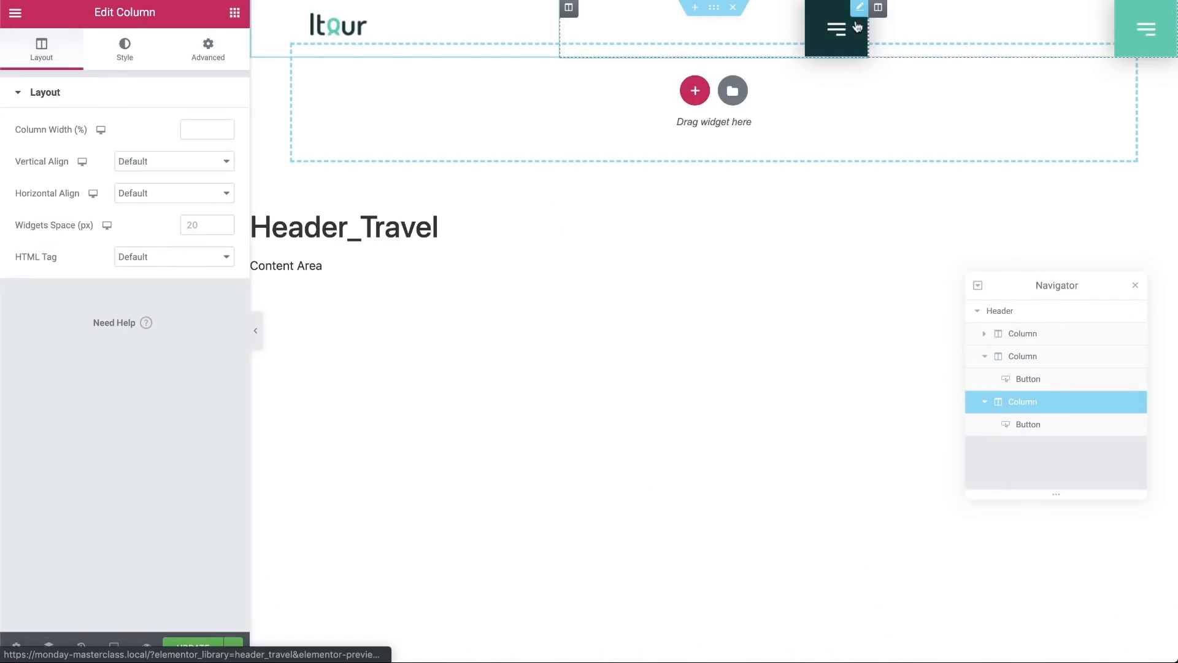
right_click(1028, 378)
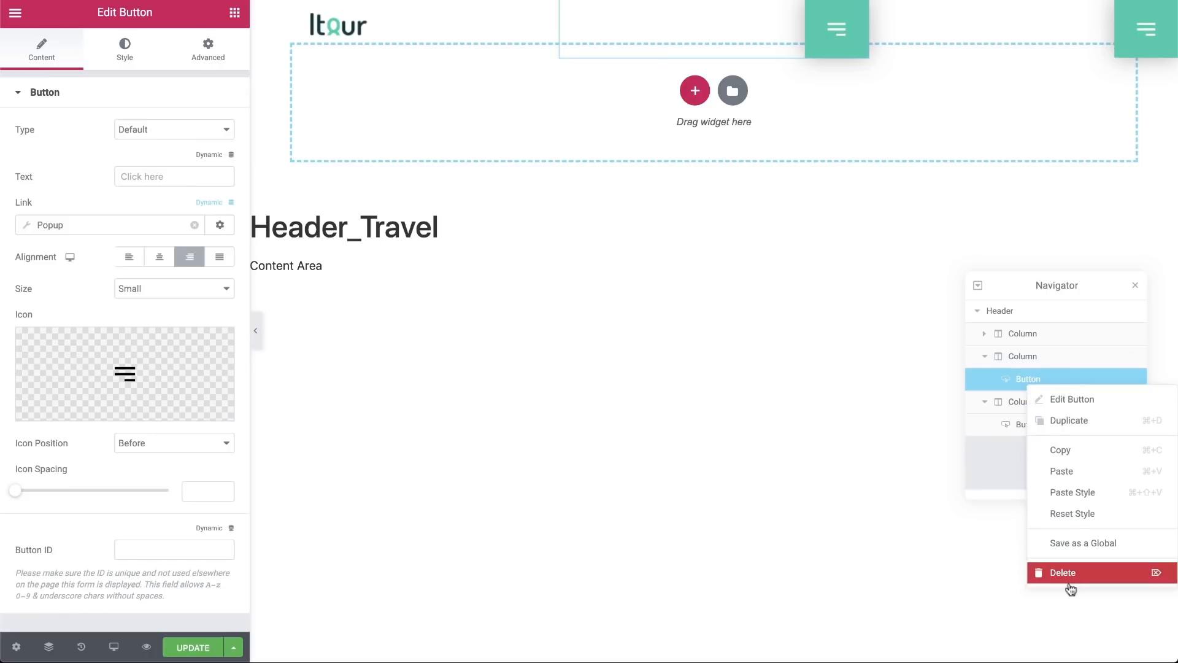
click(1062, 572)
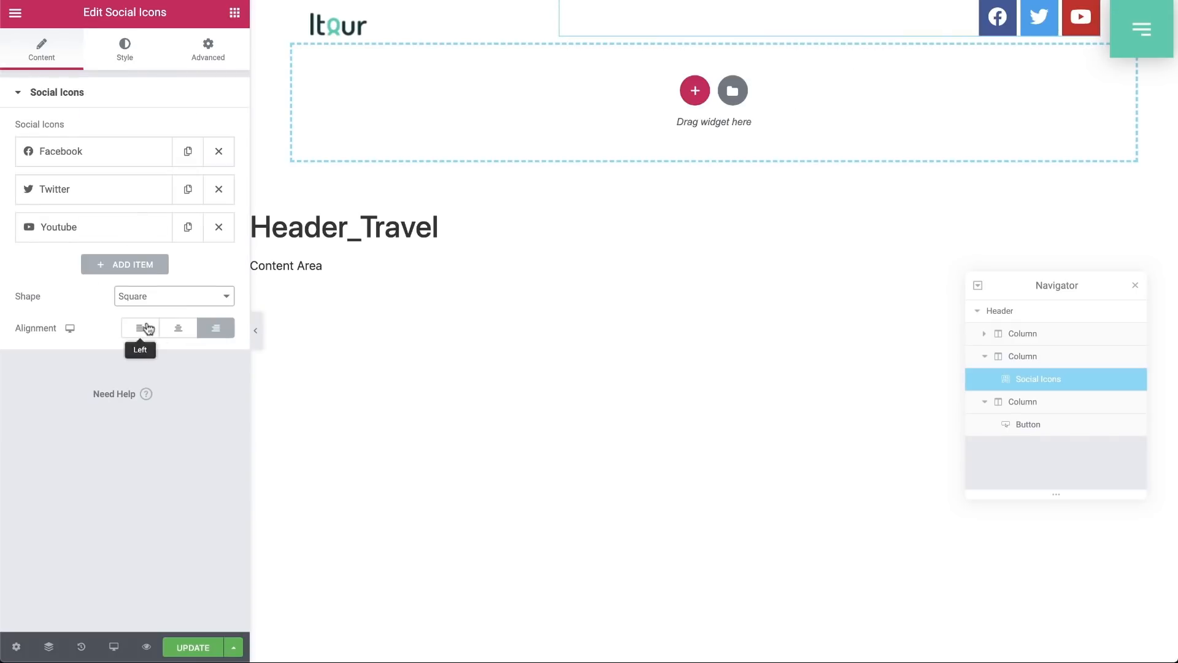
- Style the social icons with adjusted spacing and an individual margin of 3
click(124, 46)
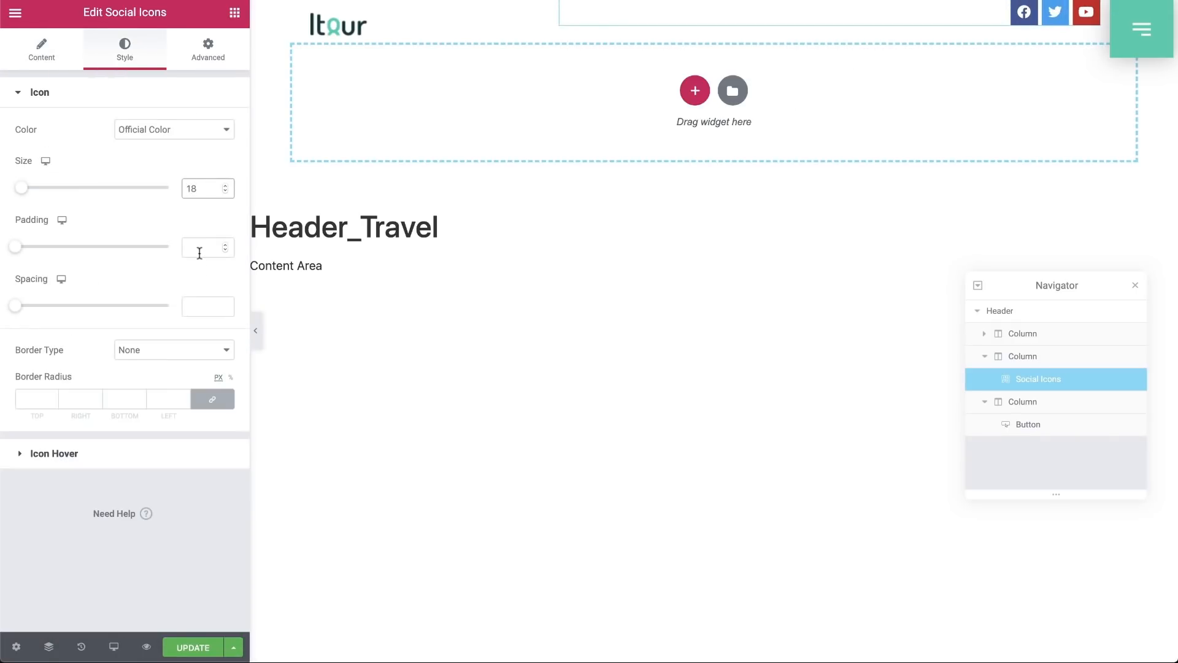
drag(15, 306, 35, 306)
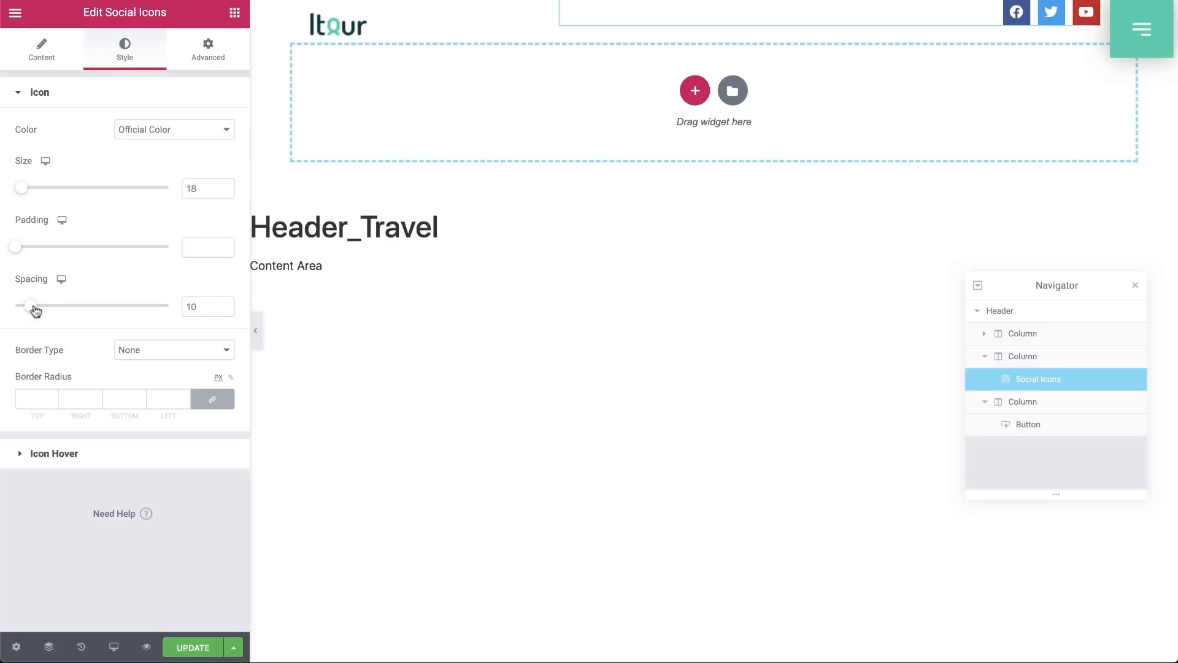
drag(36, 306, 29, 305)
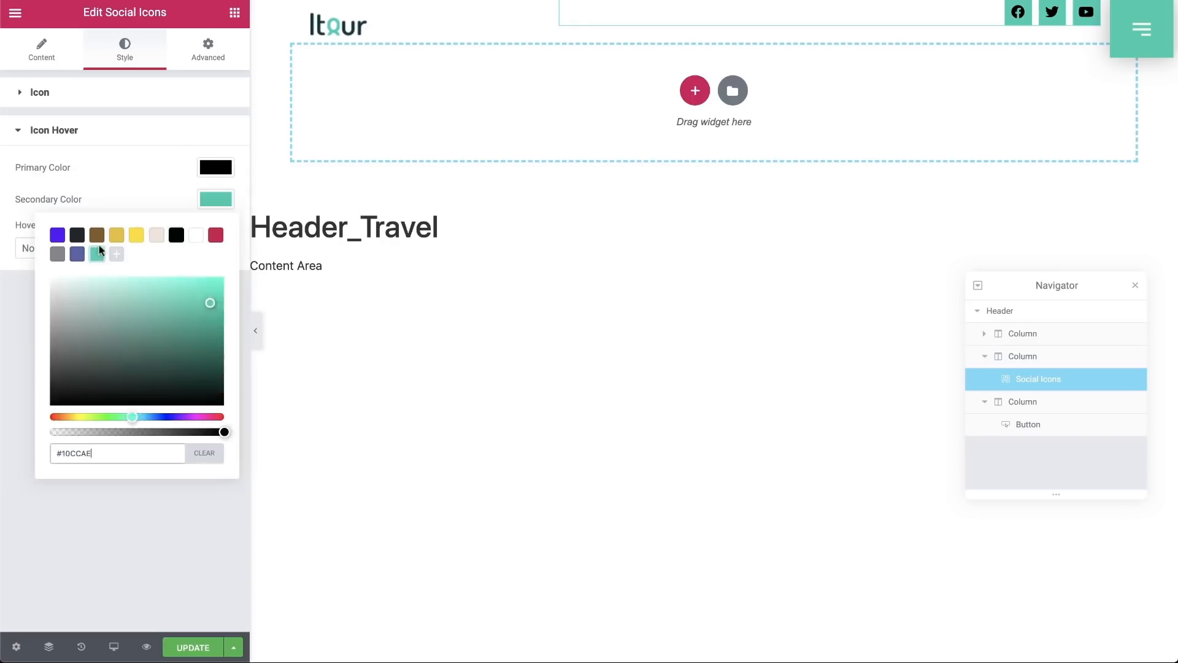
click(208, 49)
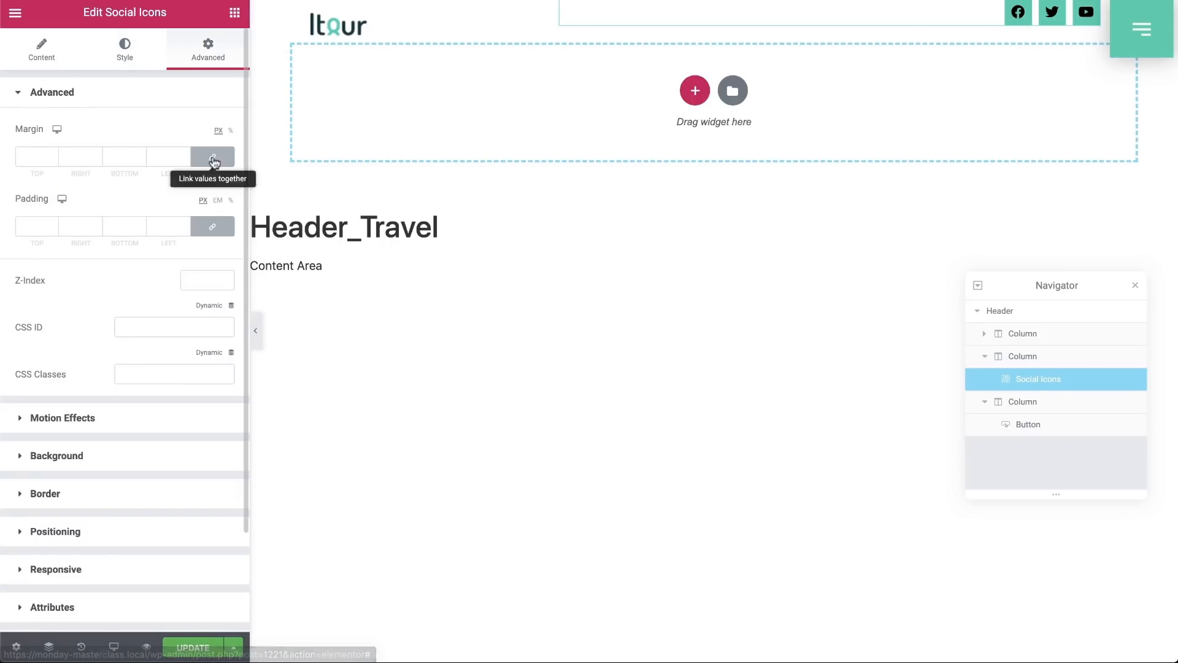
text(3)
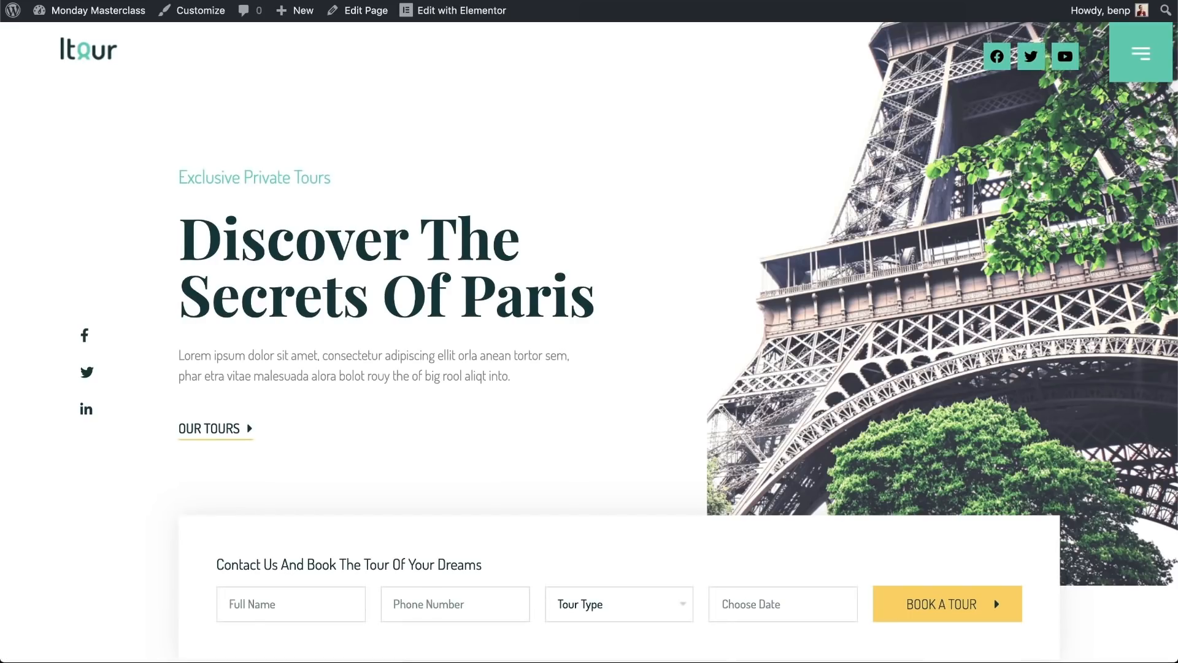
mouse_move(1065, 56)
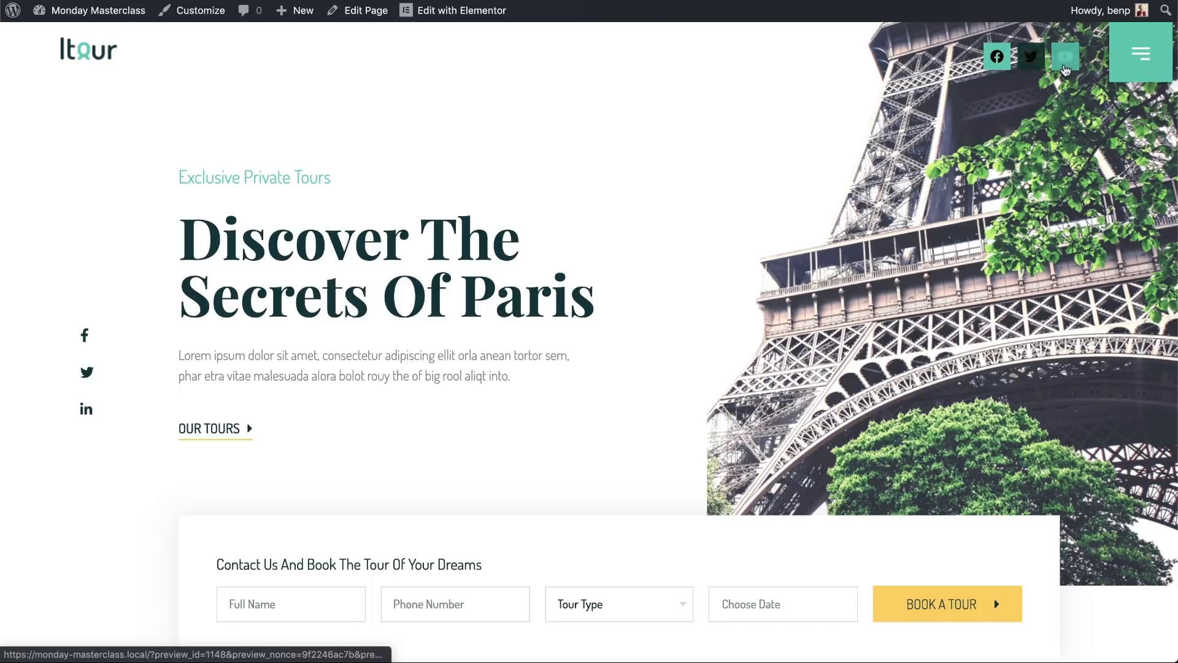